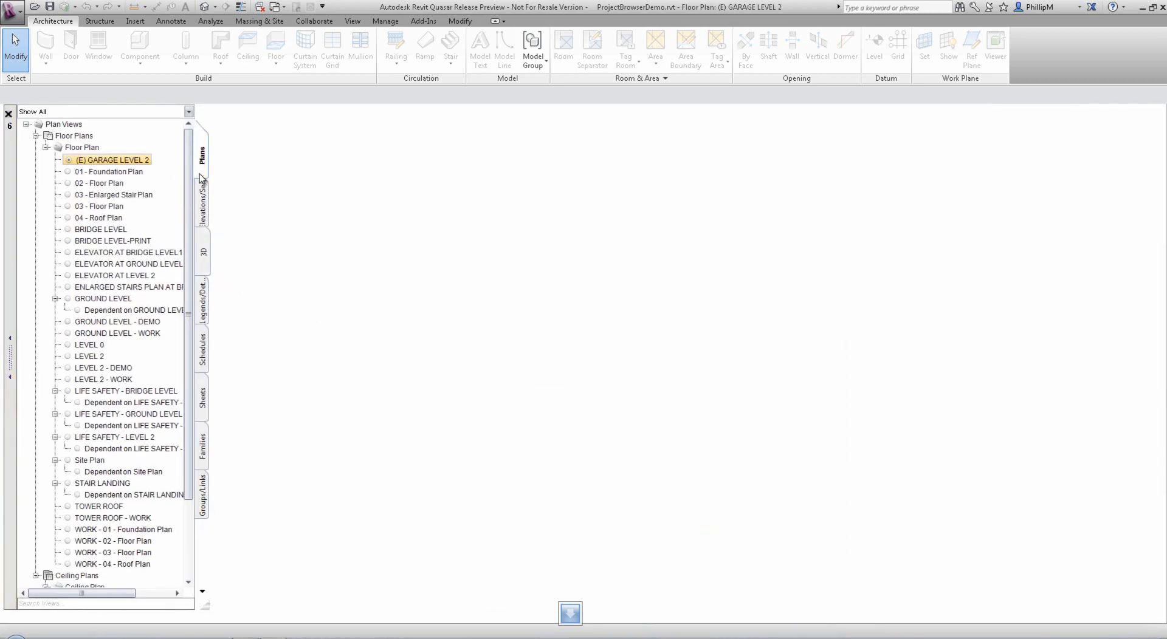
Browse the elevation/section, legend/detail and schedule view lists in turn.
left_click(202, 197)
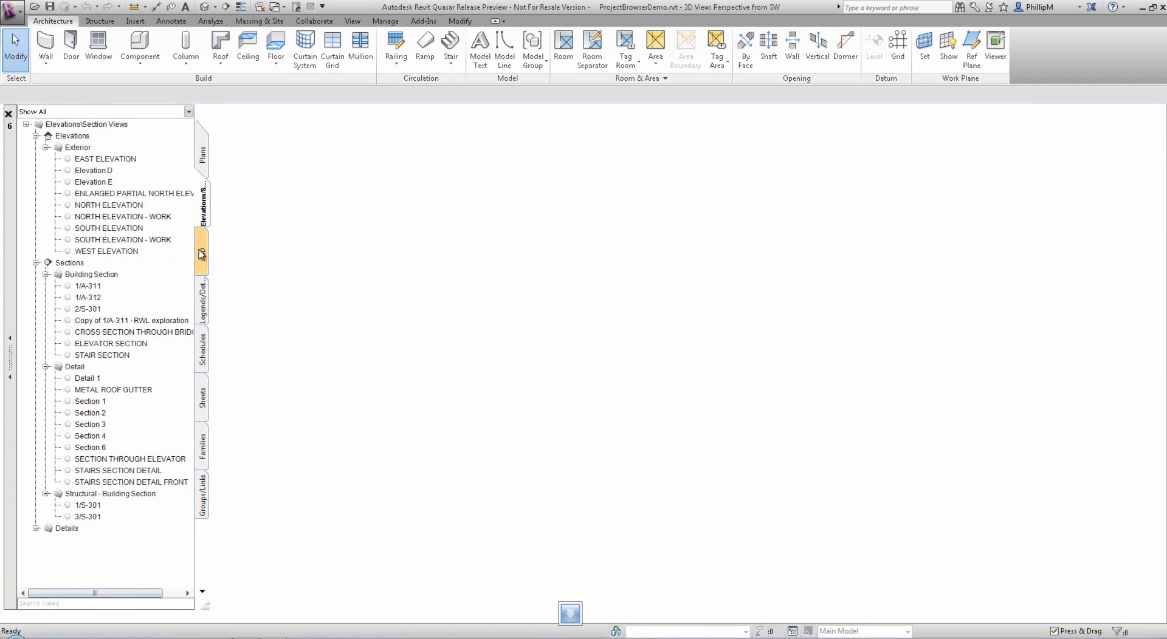
left_click(202, 300)
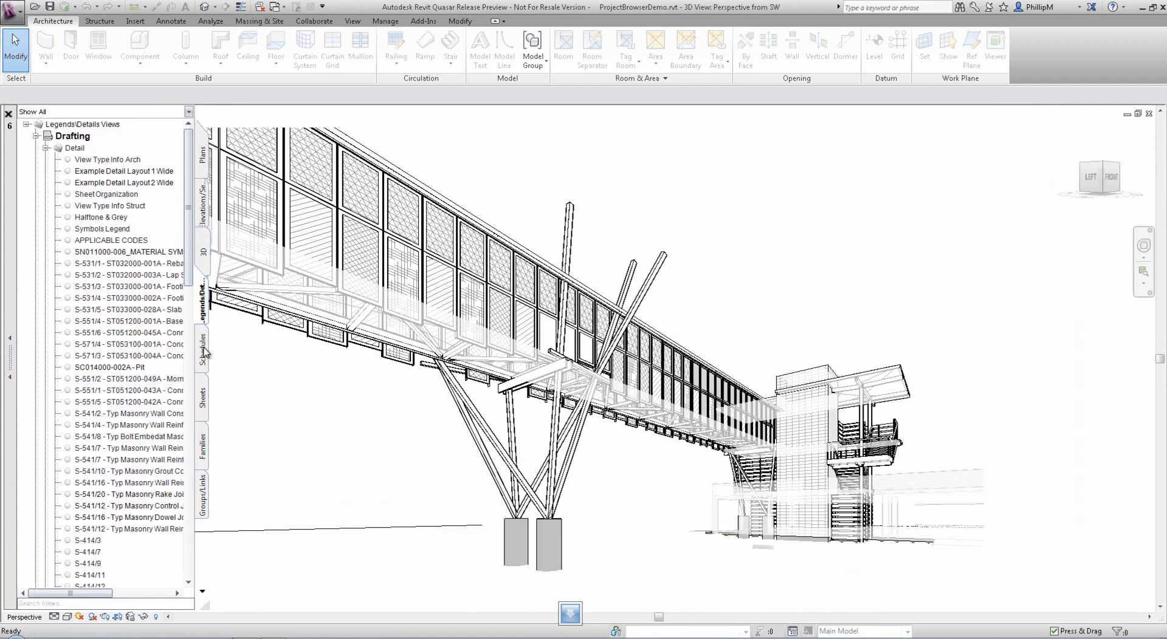
double_click(105, 322)
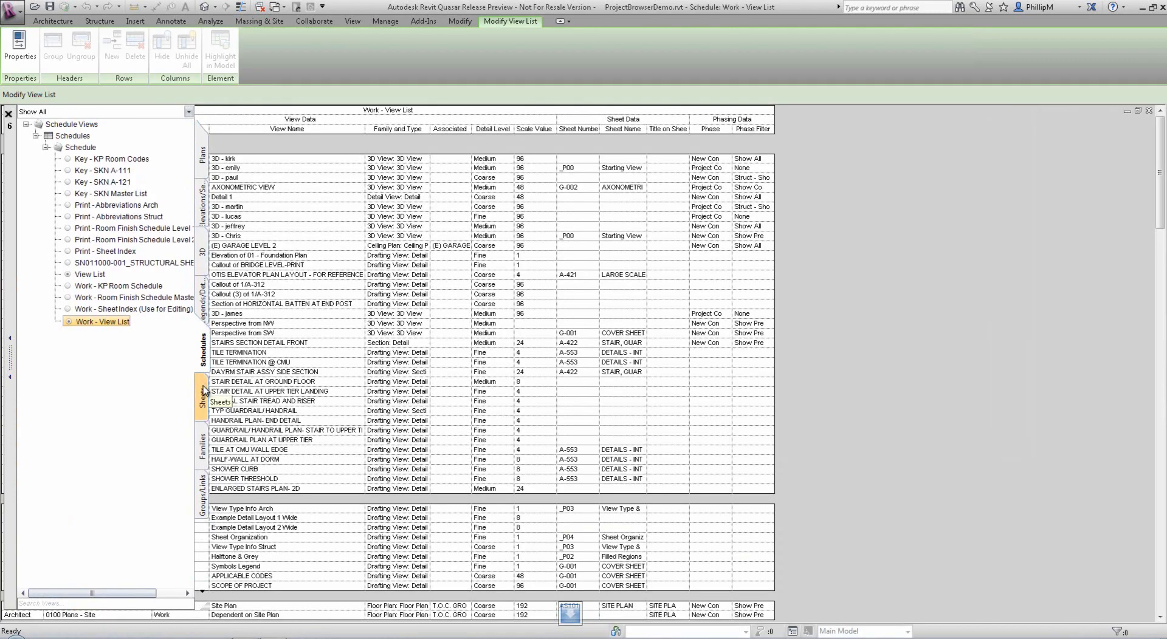
Show the sheets list, expand sheet S-531, and bring up the Perspective 3D view's actions.
left_click(45, 135)
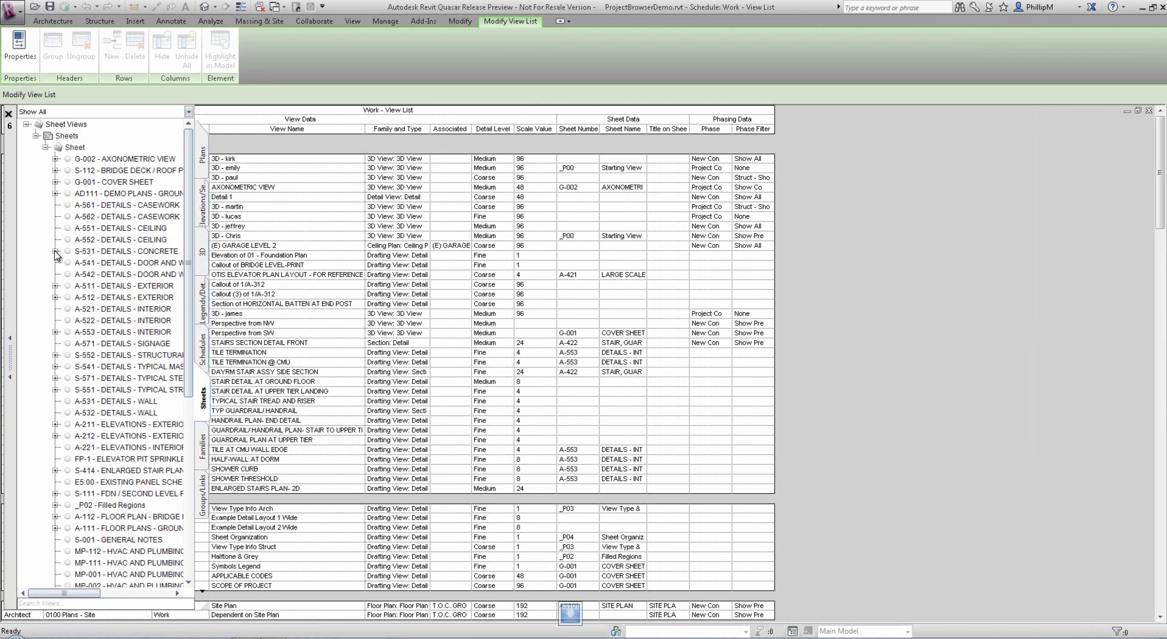
left_click(54, 251)
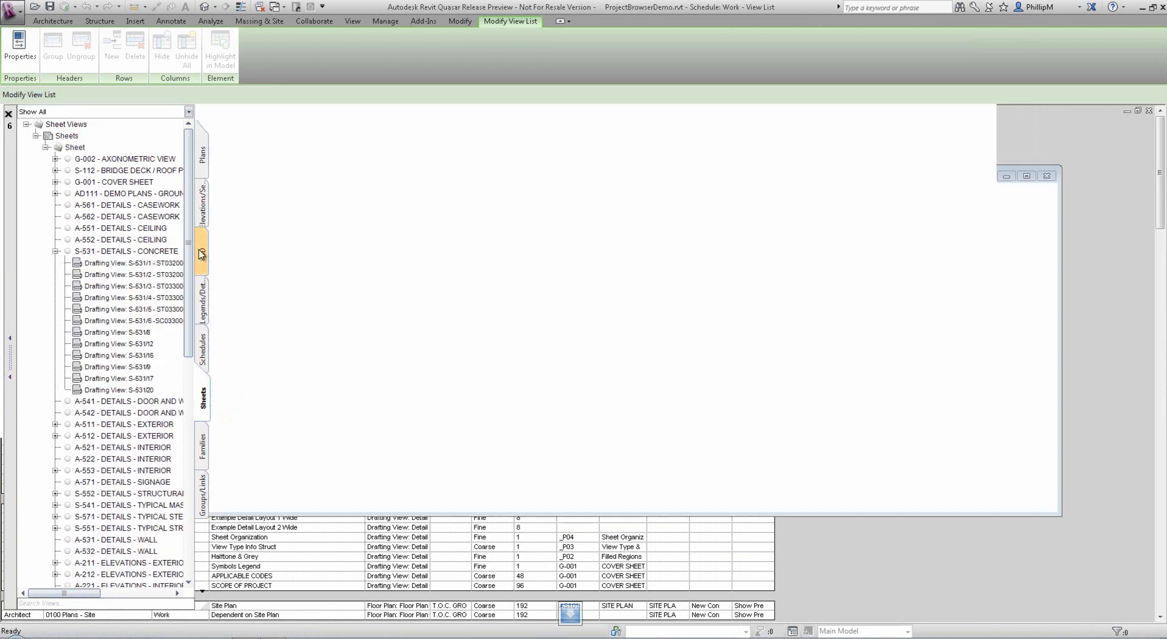
right_click(105, 322)
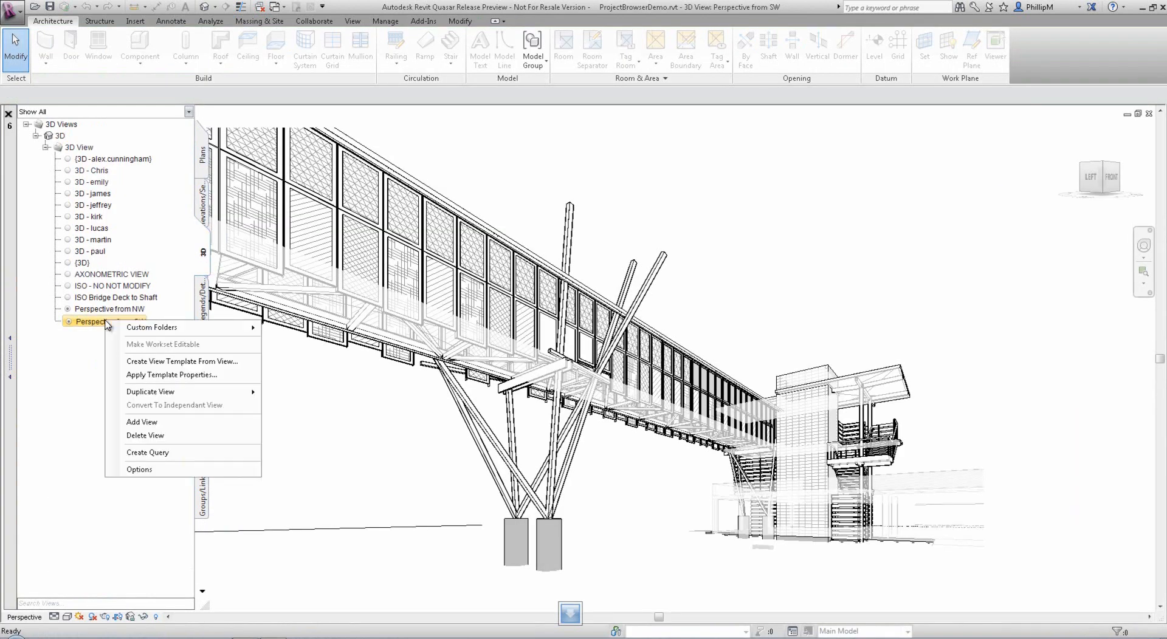
In browser Options, turn off horizontal tabs and style Views On Sheets text green, Technic, size 8, italic.
left_click(139, 470)
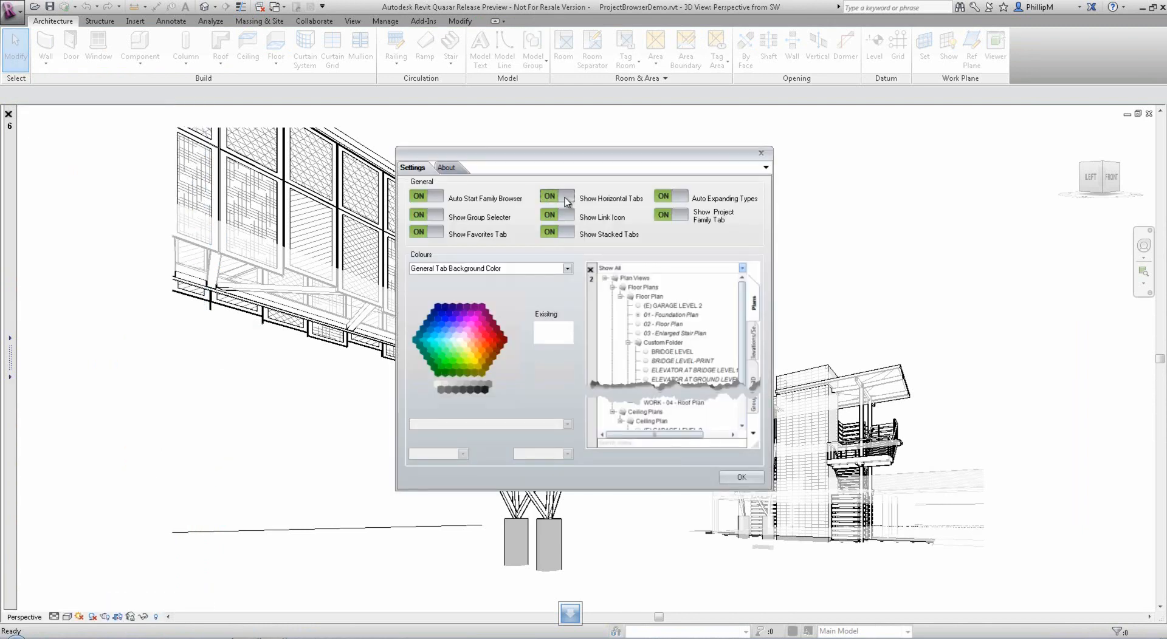
left_click(568, 269)
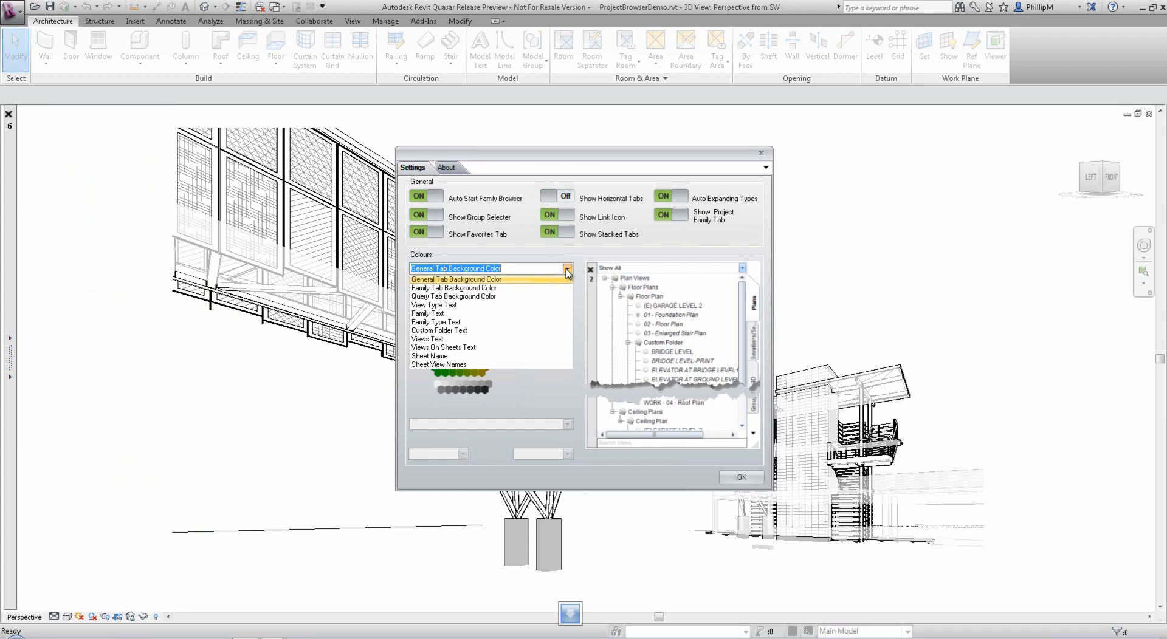
left_click(442, 347)
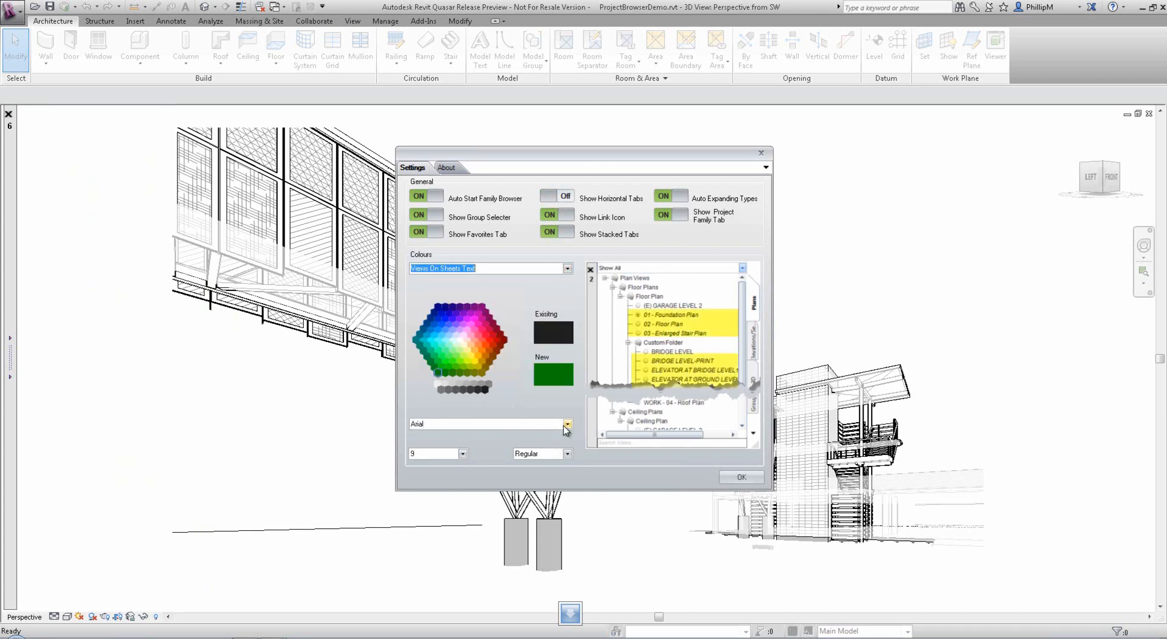
left_click(566, 424)
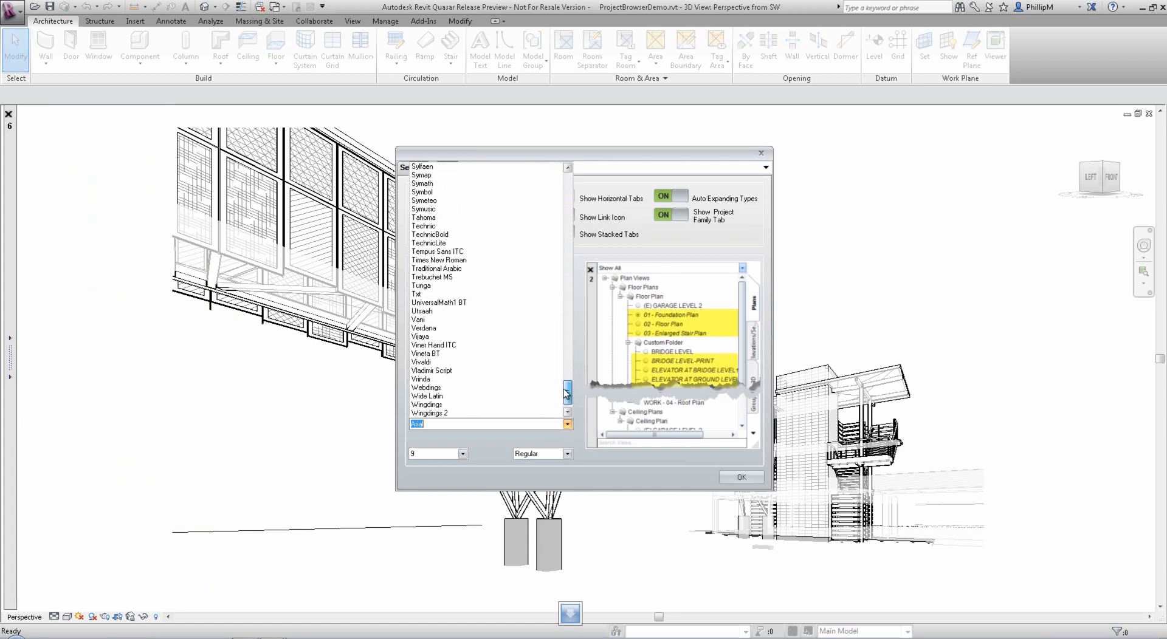
scroll("up", 3)
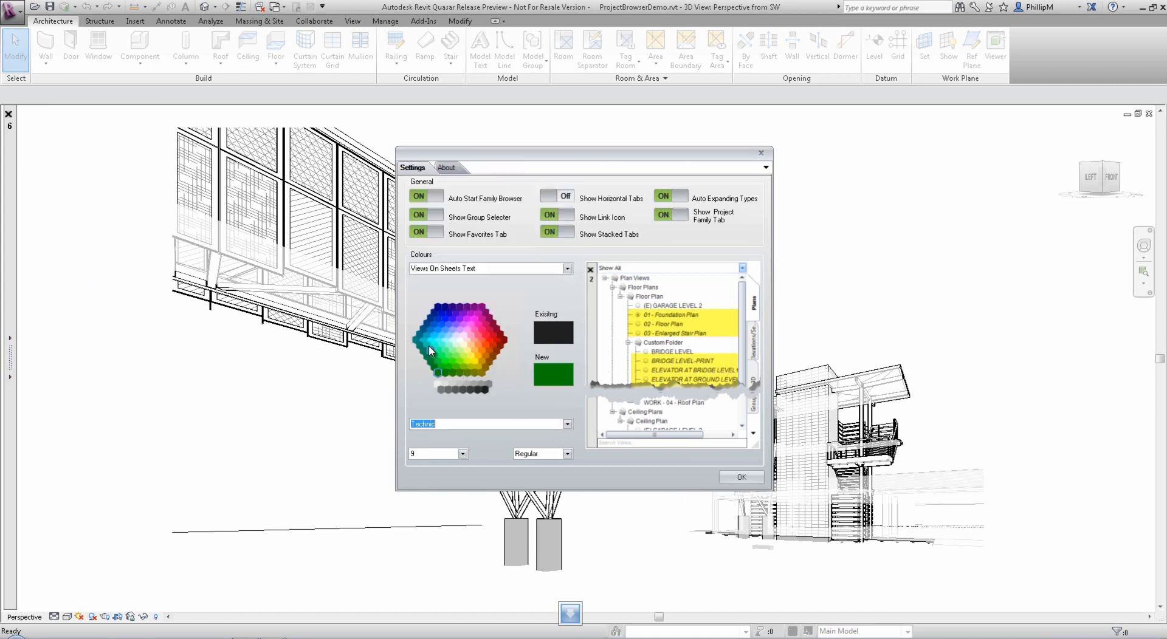
left_click(462, 455)
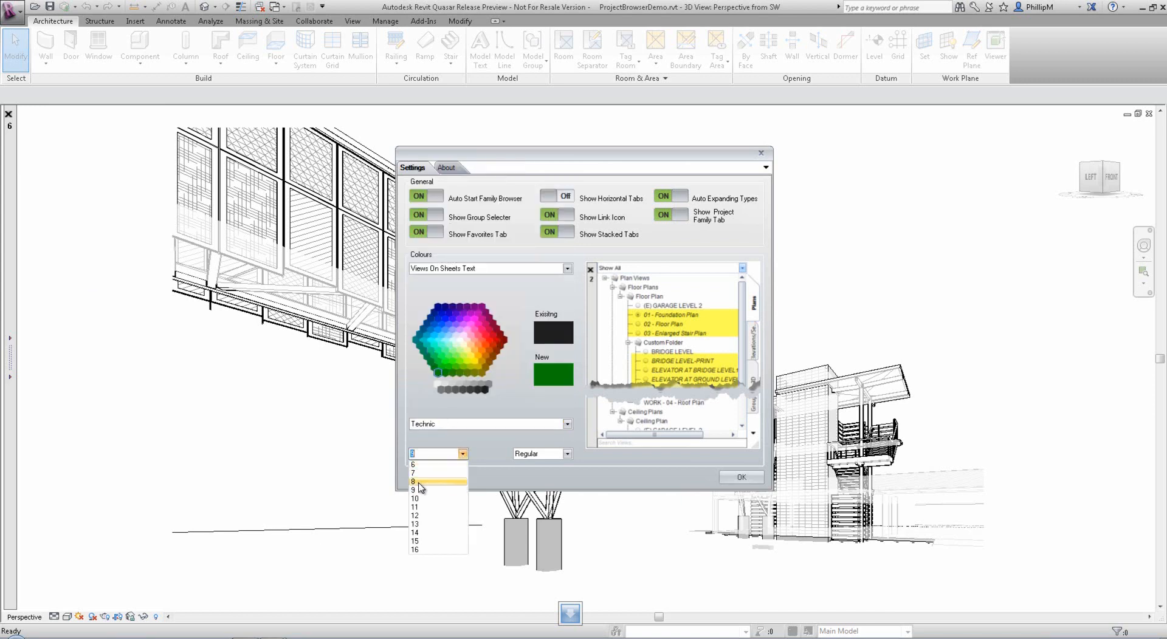
left_click(568, 455)
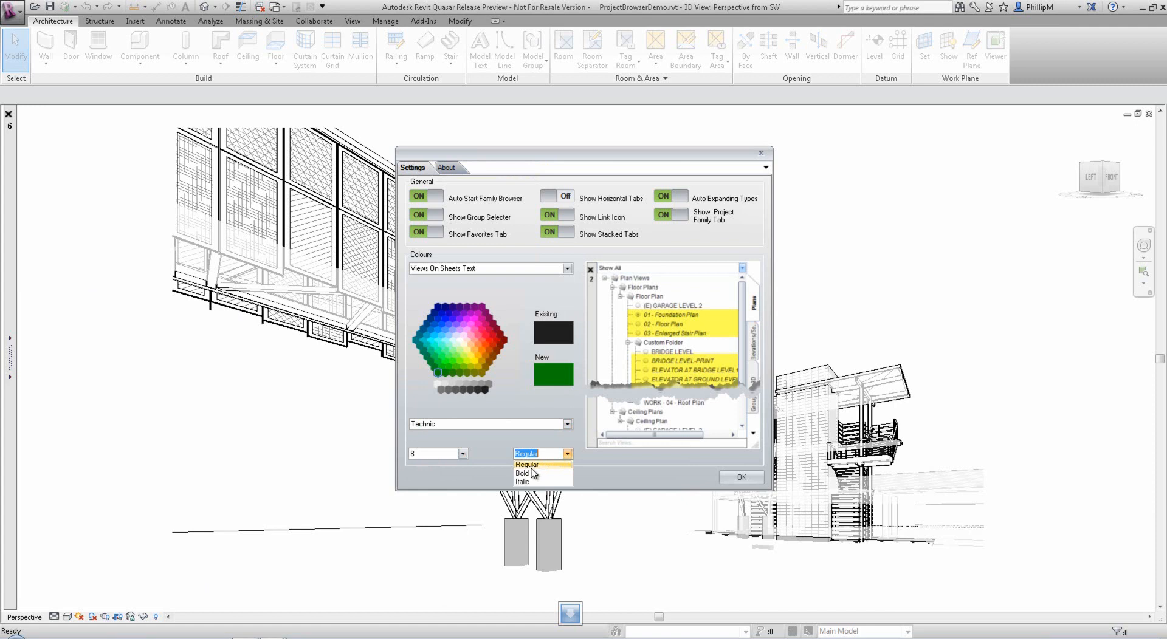
left_click(522, 481)
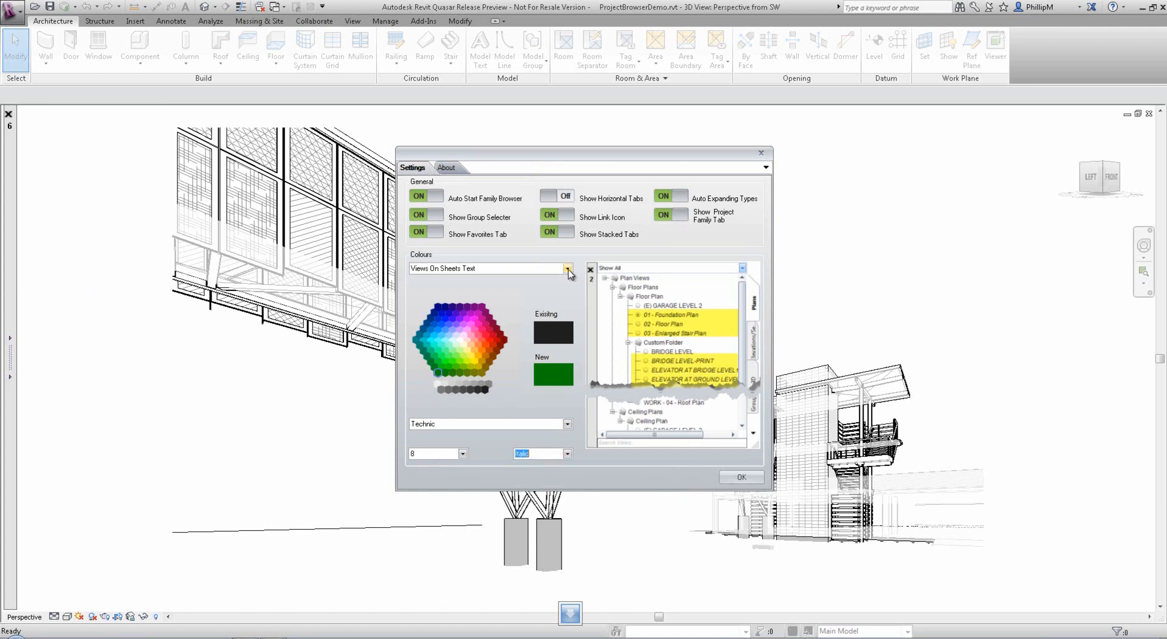
left_click(568, 269)
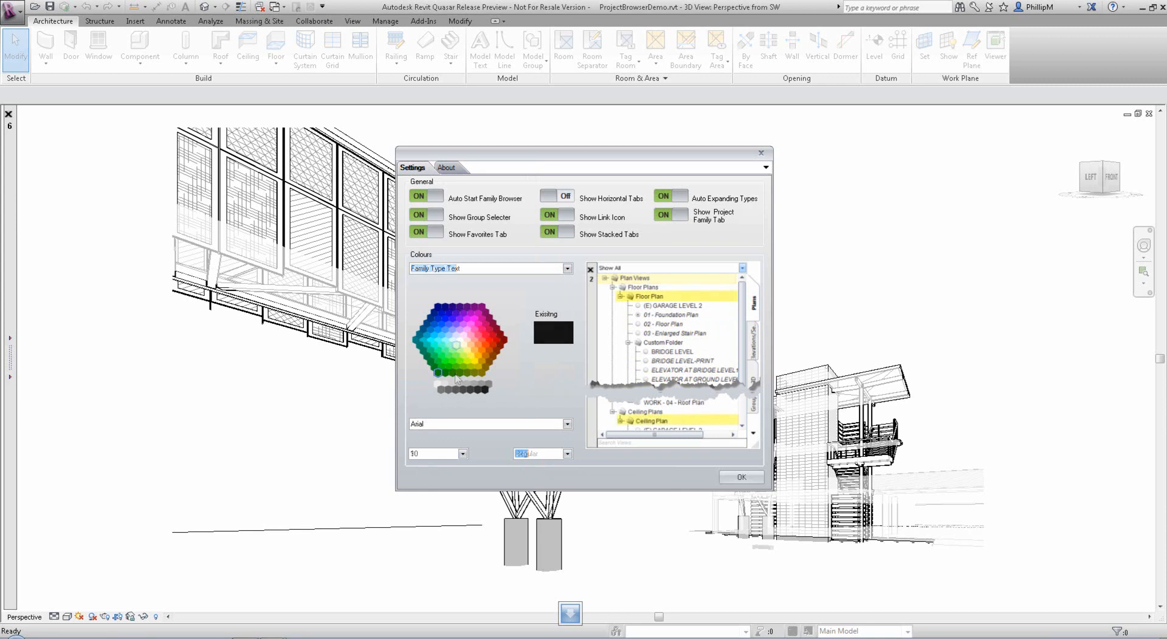
left_click(740, 477)
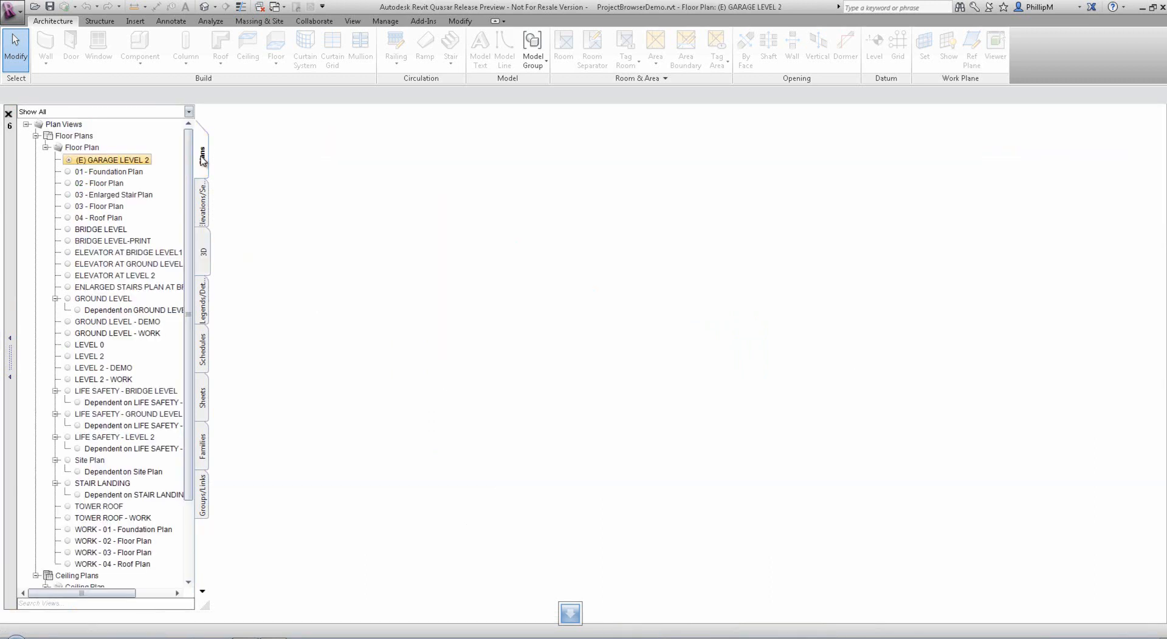
left_click(203, 200)
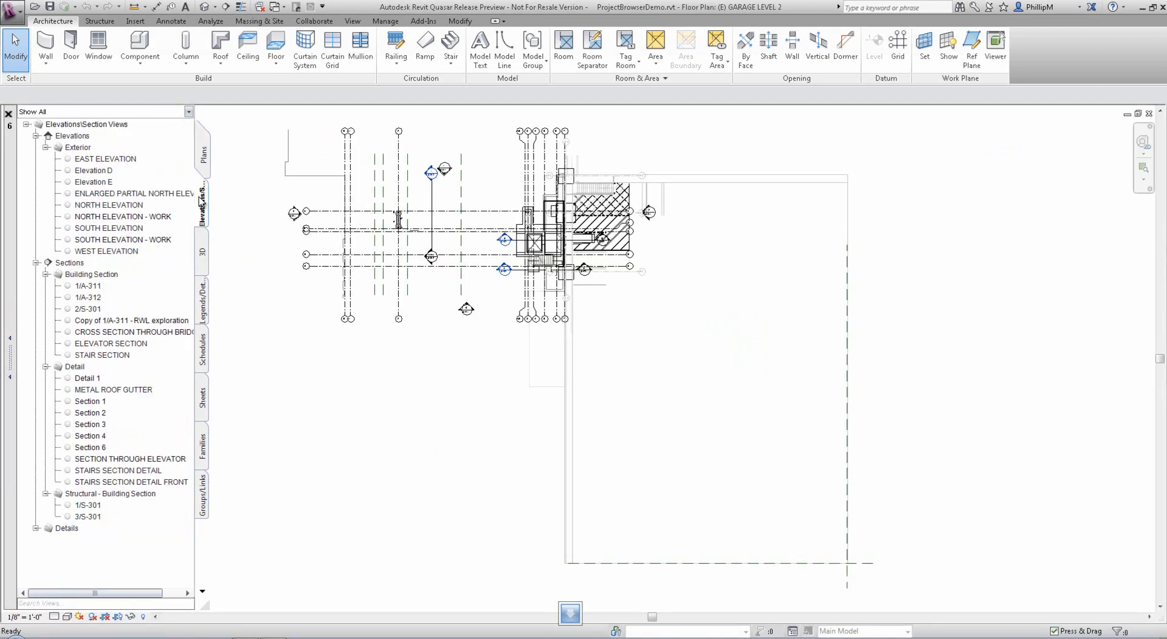
right_click(105, 252)
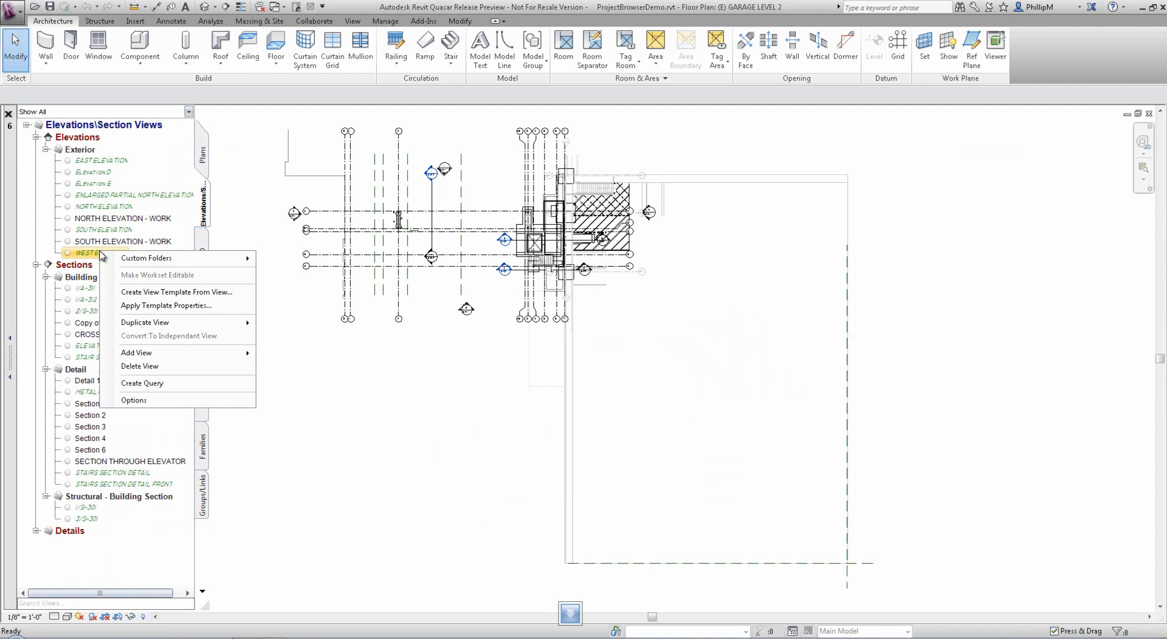
left_click(134, 400)
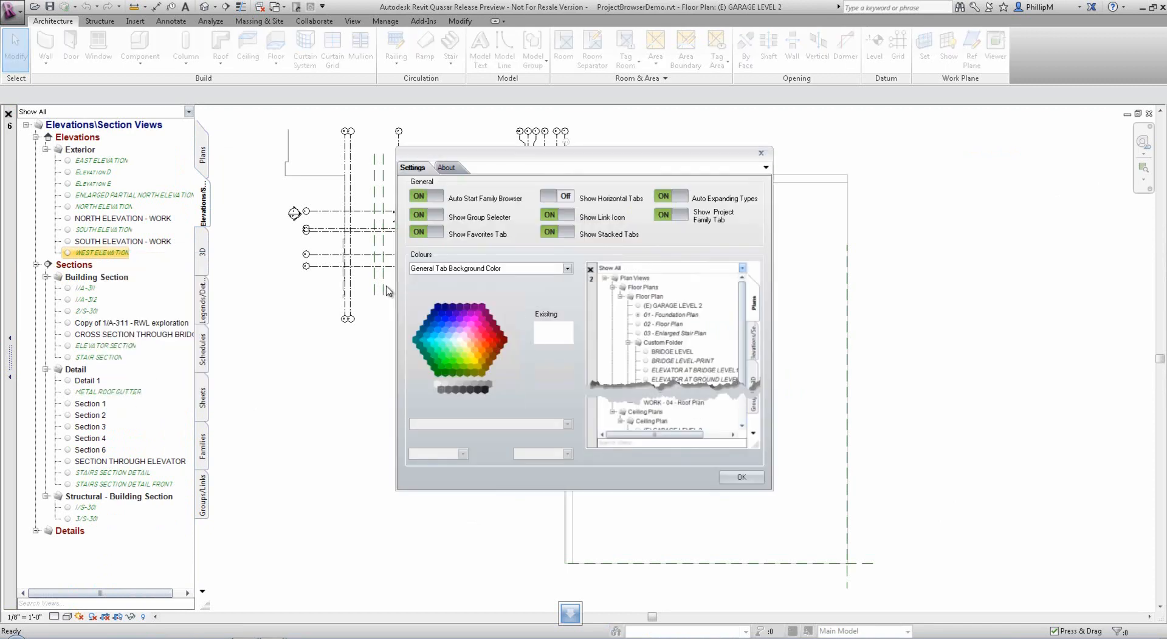
left_click(557, 198)
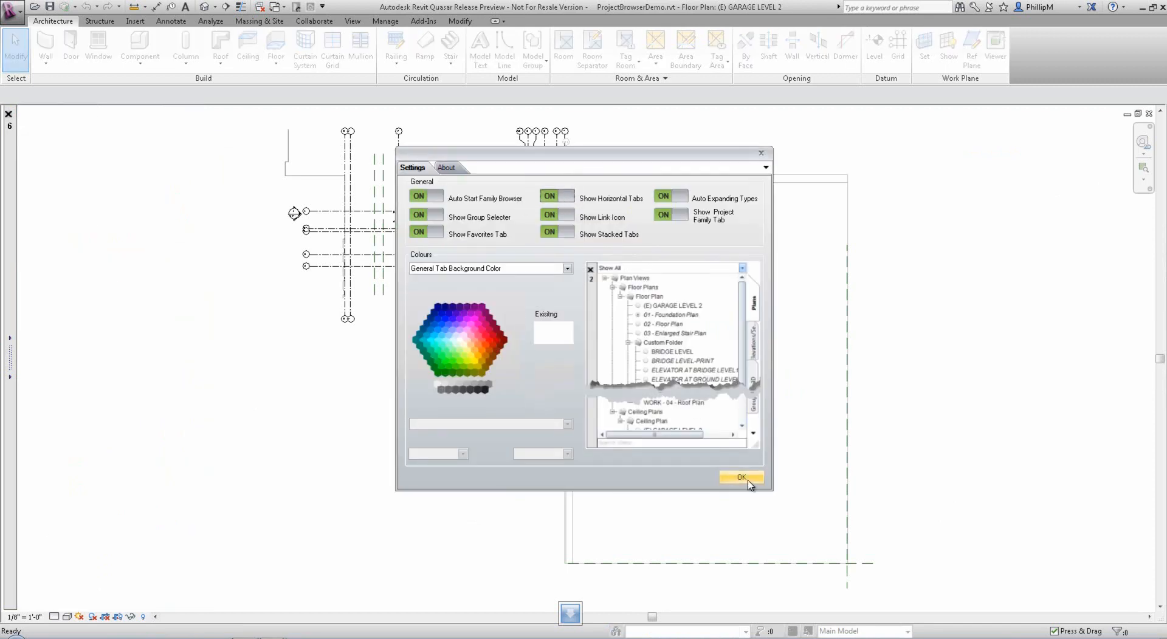
left_click(740, 478)
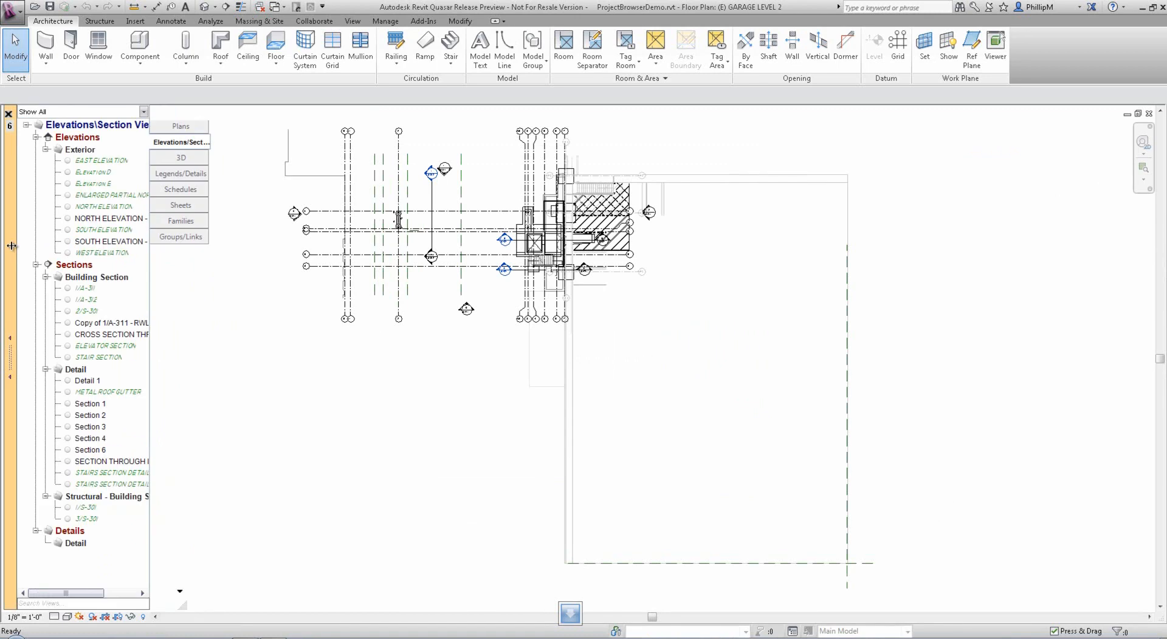
left_click(180, 125)
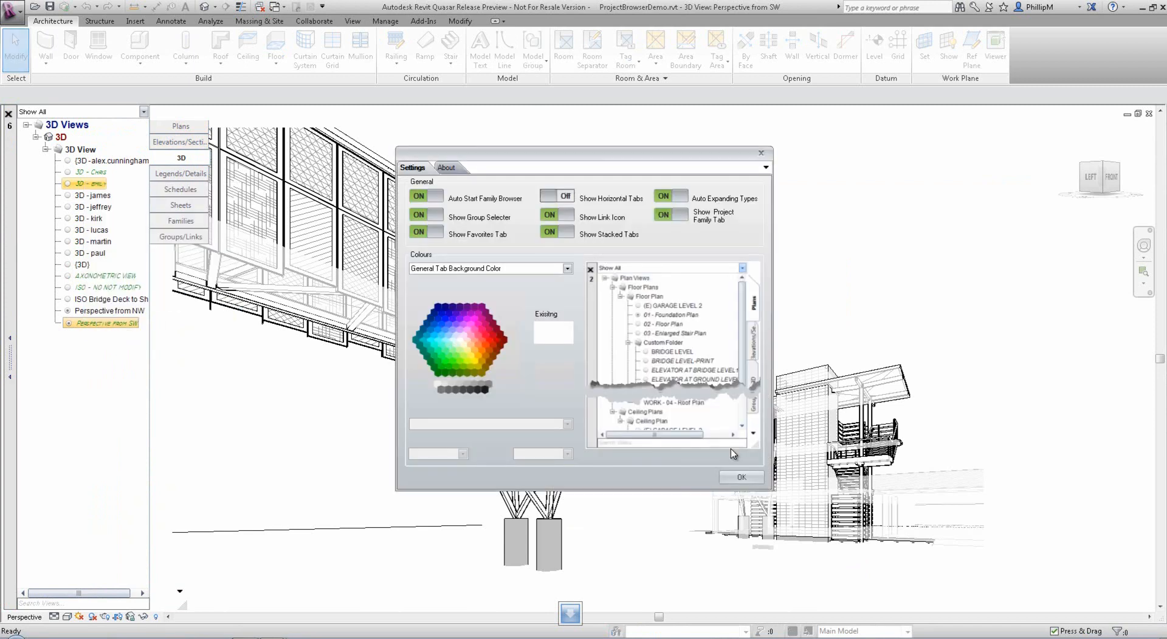
left_click(740, 478)
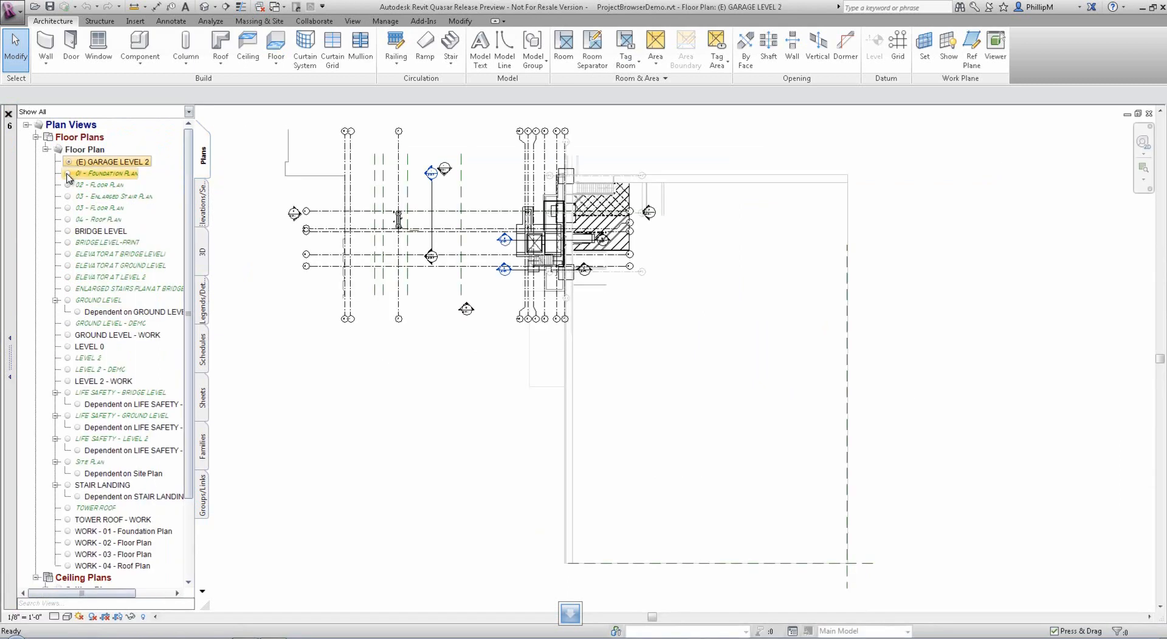
Open 01 - Foundation Plan, Enlarged Partial North Elevation and Section 2.
double_click(115, 196)
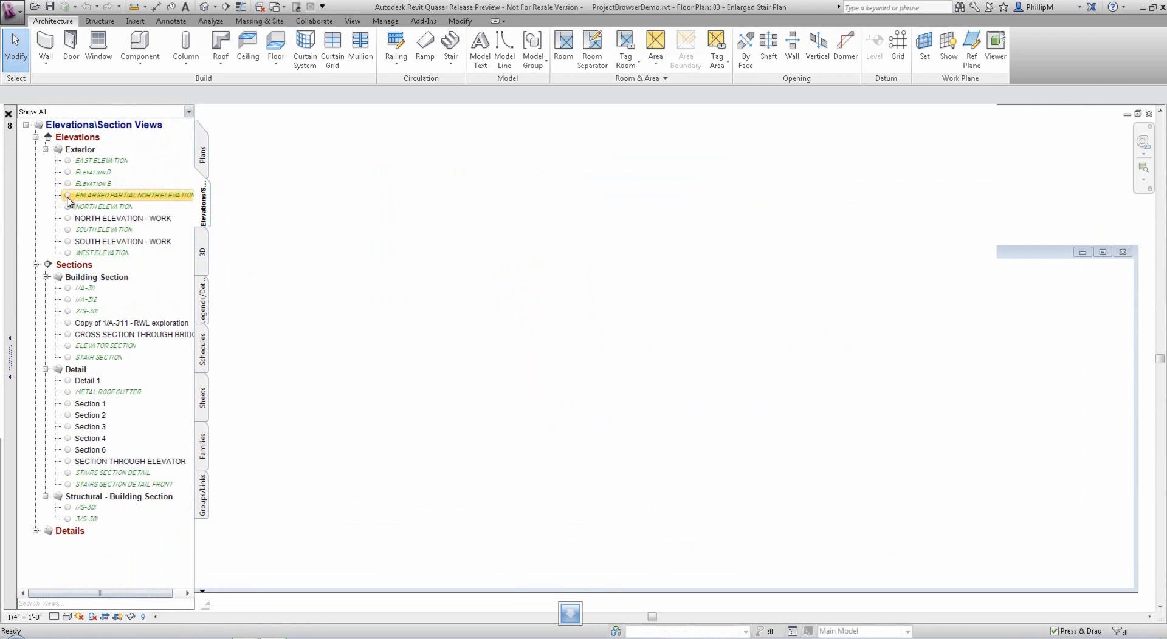
double_click(86, 311)
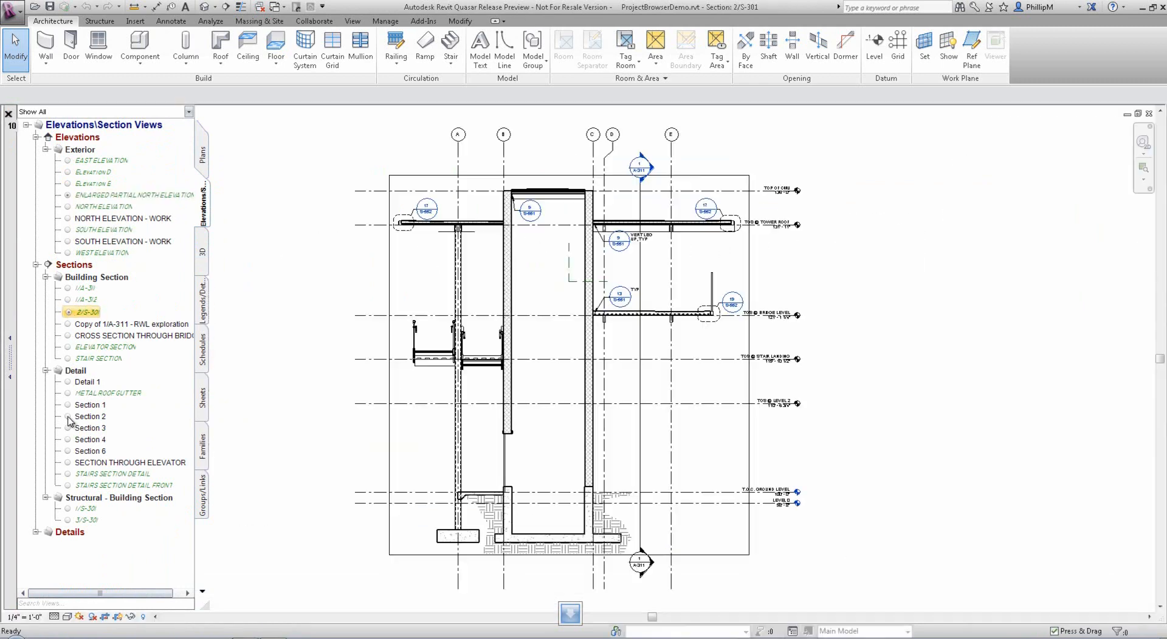
double_click(90, 416)
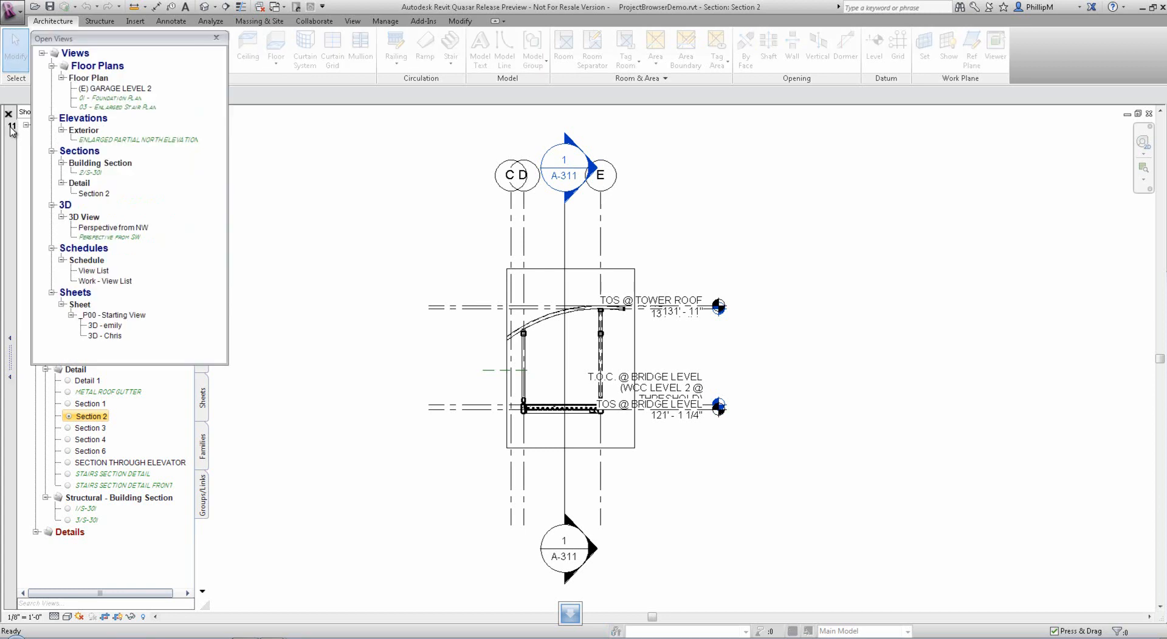
Jump among the open views via the Open Views panel, including the Work - View List schedule.
double_click(112, 97)
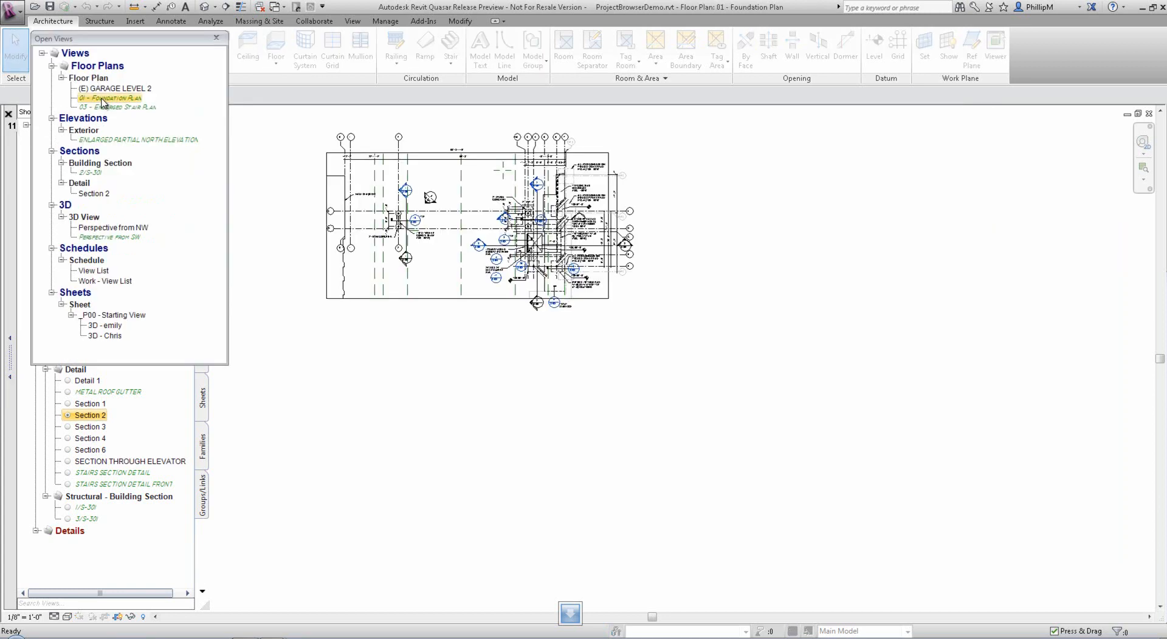
double_click(94, 194)
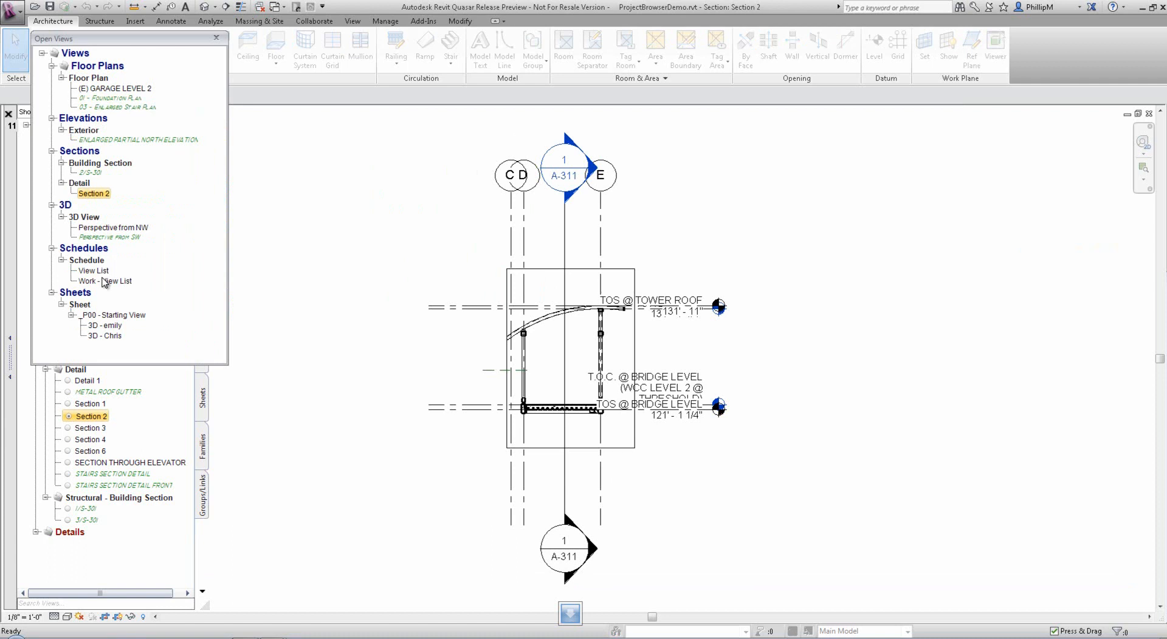
double_click(104, 281)
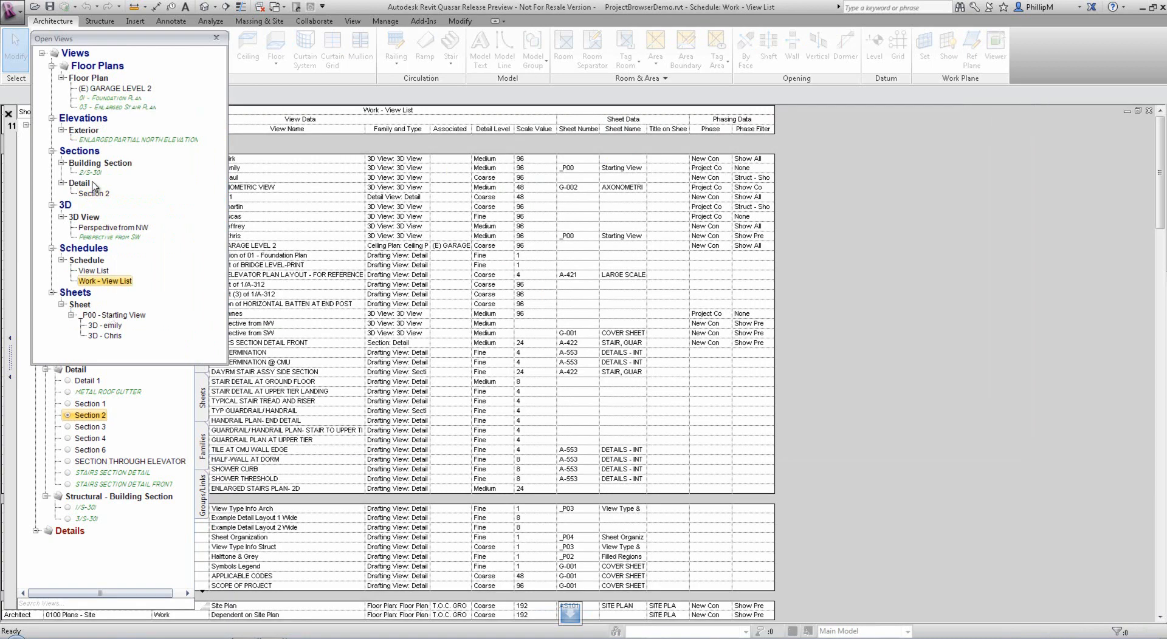
double_click(93, 193)
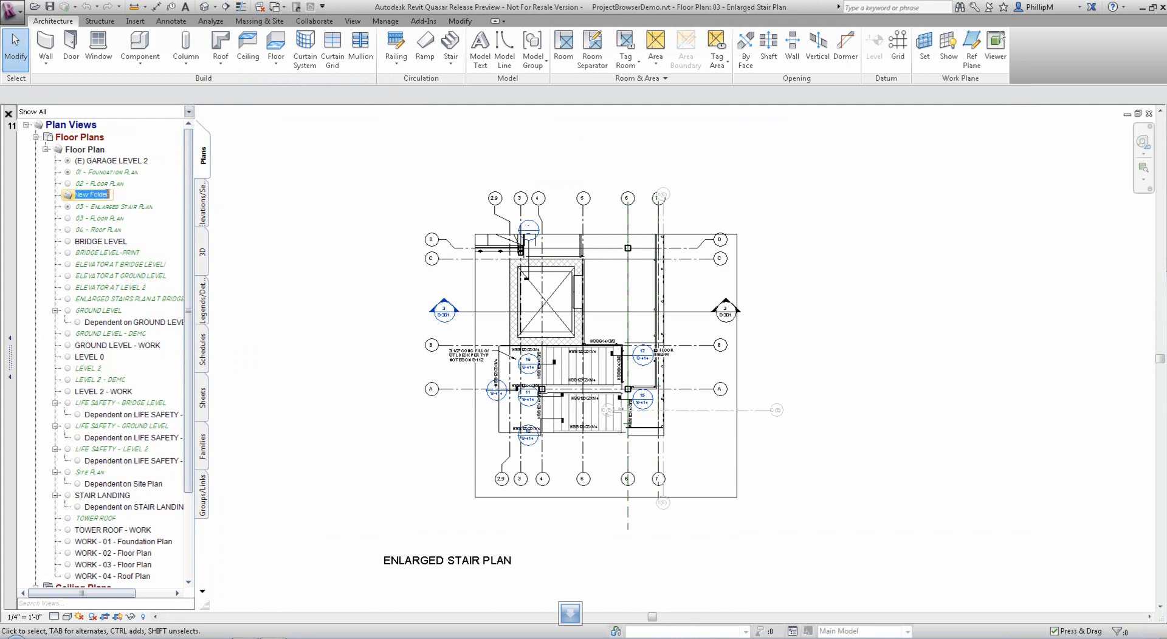
Name a folder Custom Folder and move the selected floor plans into it.
type("Custom Folder")
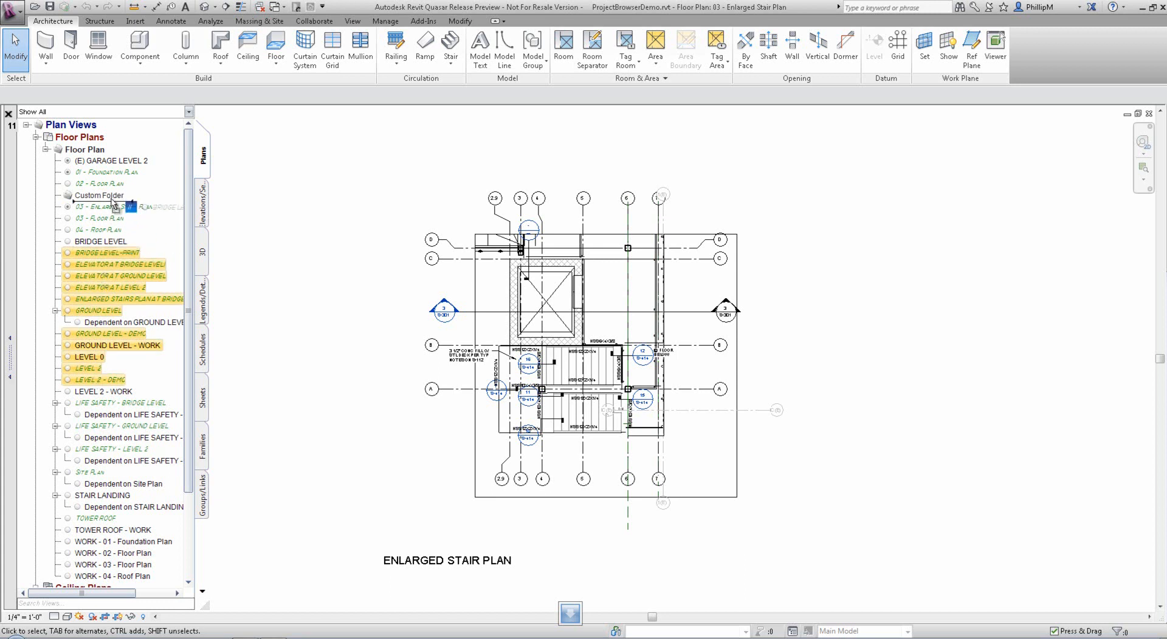
left_click(55, 195)
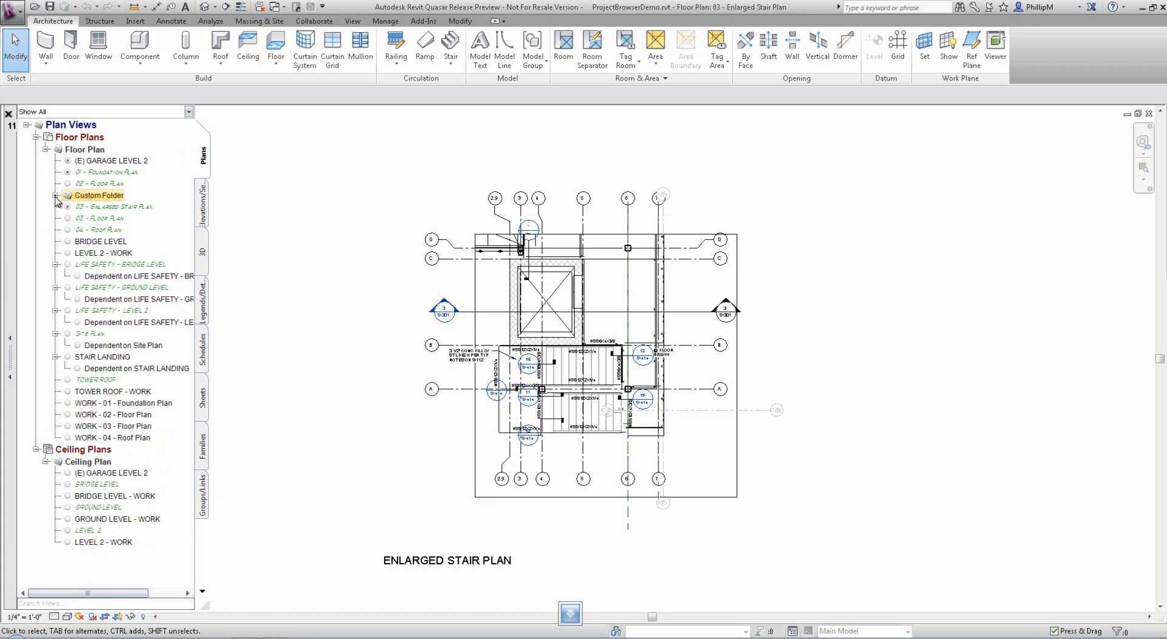
left_click(56, 195)
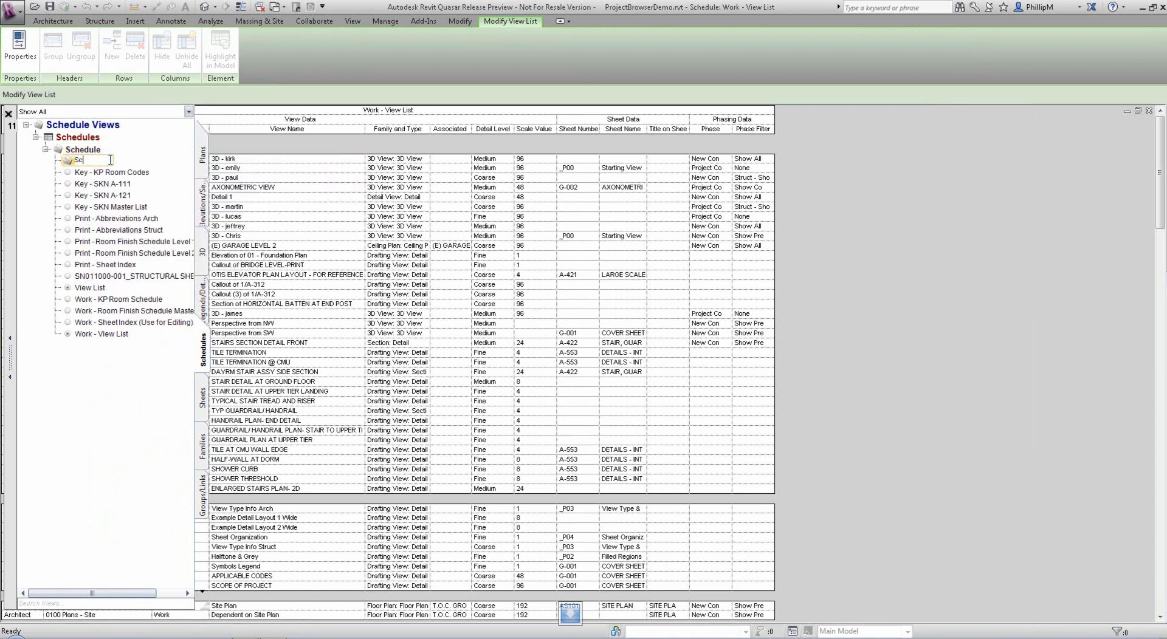
Create Schedule CustomFolder and move the selected work schedules into it.
type("Schedule Custom F")
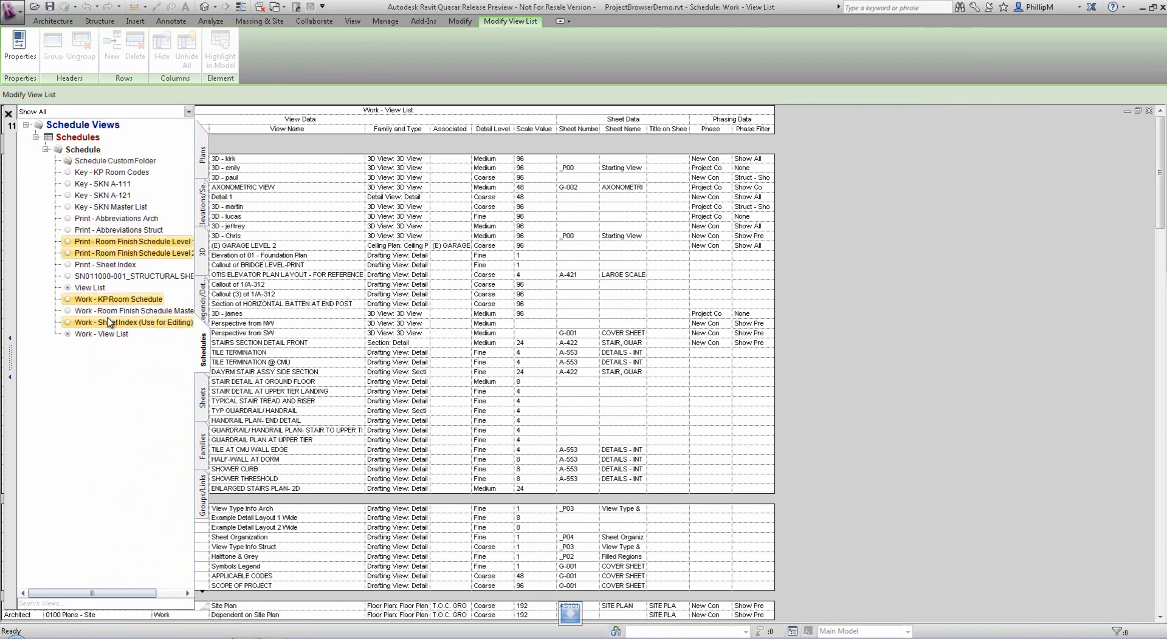
right_click(102, 333)
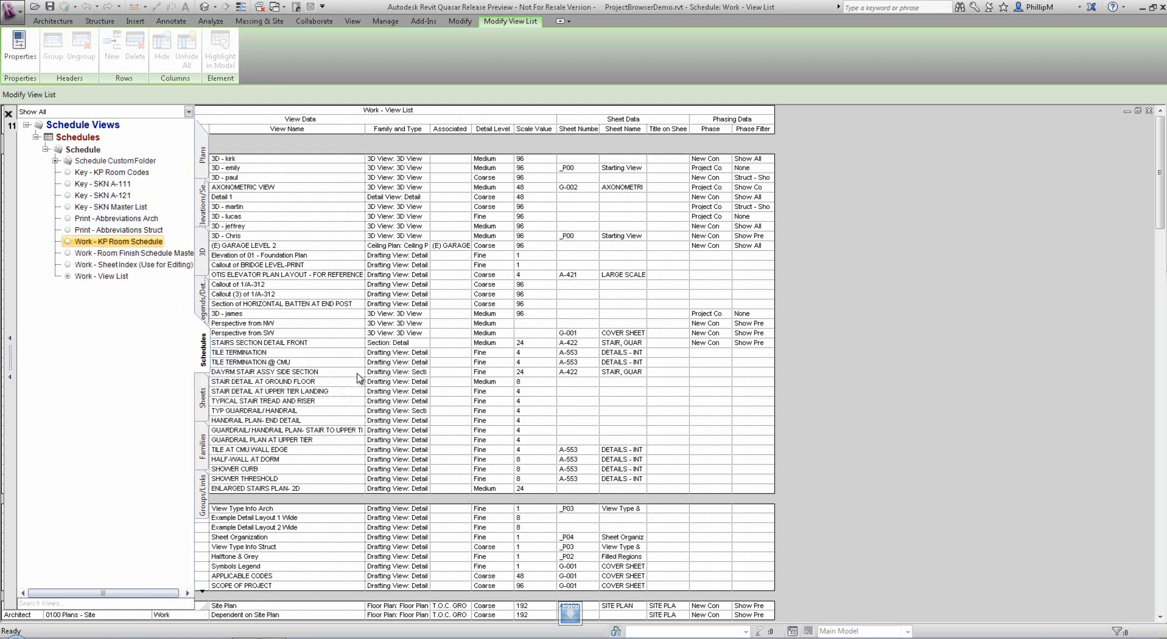
left_click(54, 161)
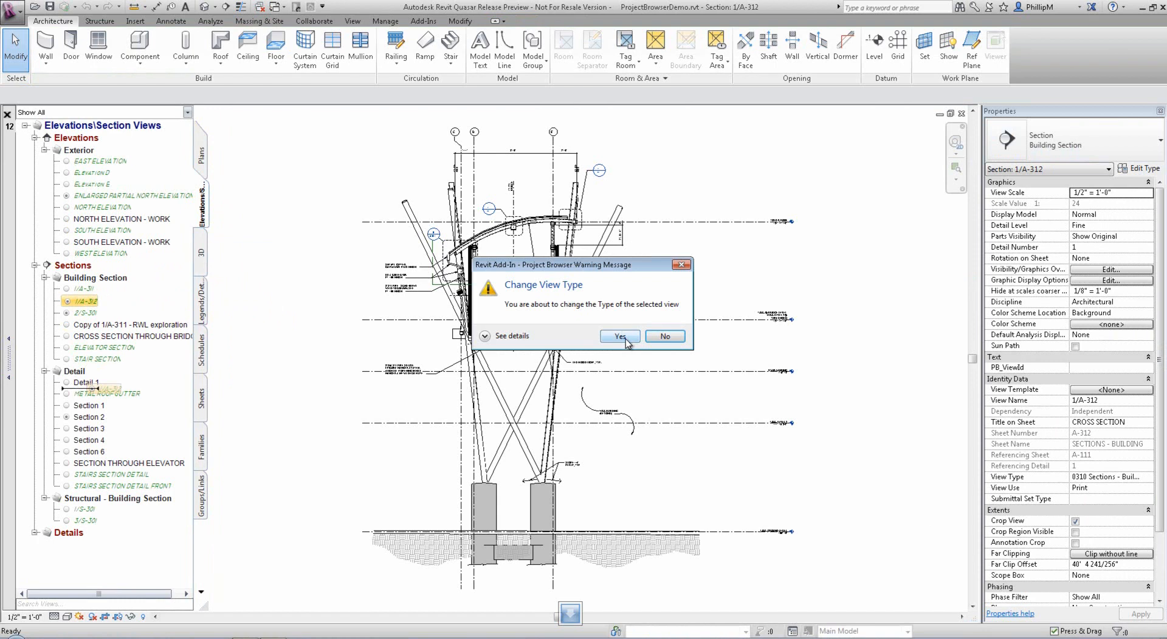
Accept the Change View Type warning so 1/A-312 becomes a detail section.
left_click(618, 336)
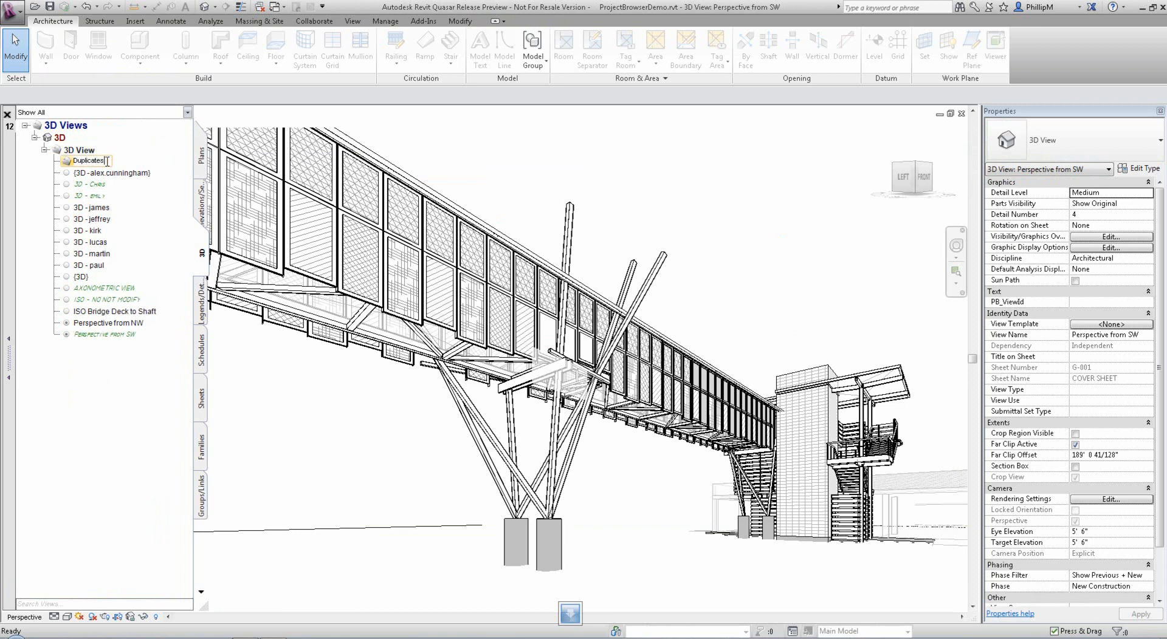
Duplicate the user 3D views inside the Duplicates folder and rename Copy of 3D - paul to Test Rename.
left_click(88, 194)
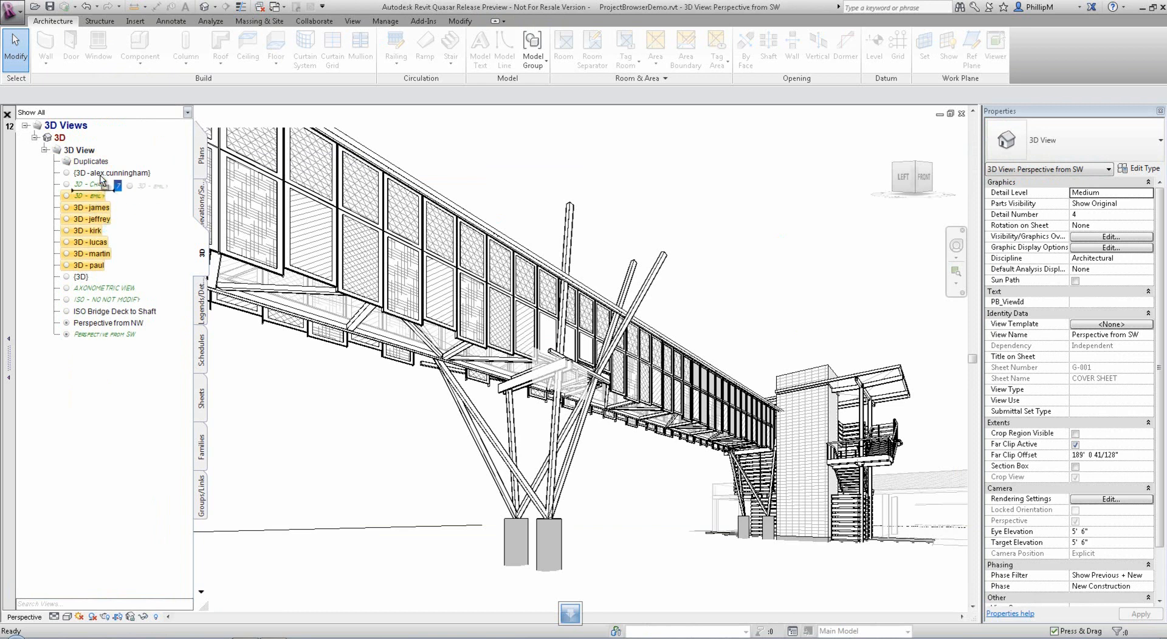
right_click(101, 183)
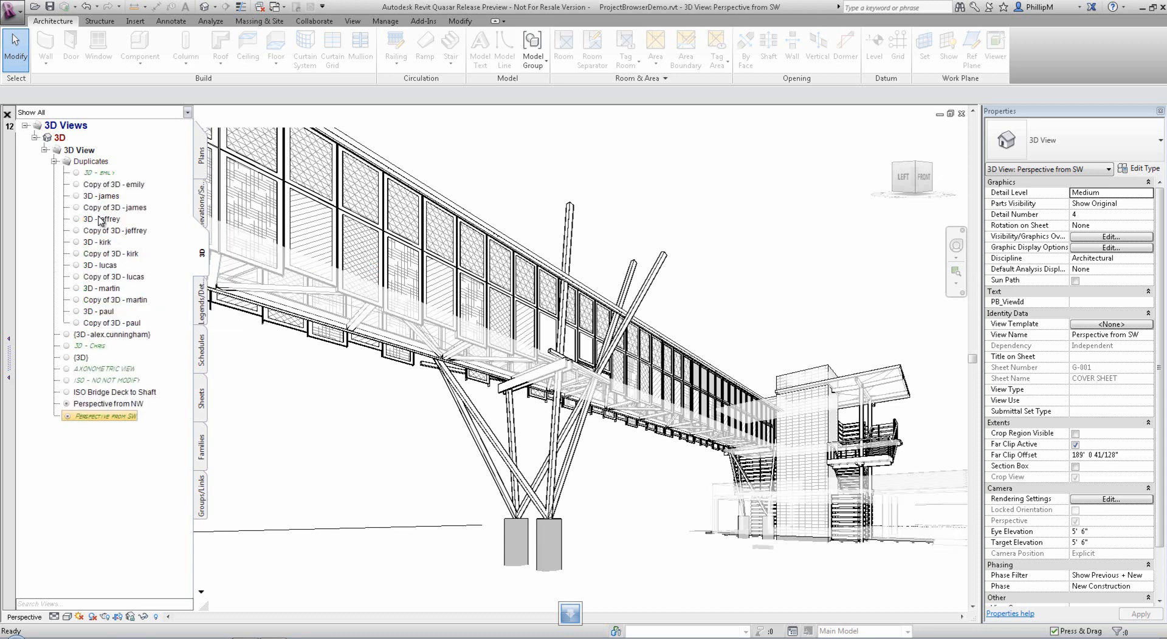
left_click(110, 322)
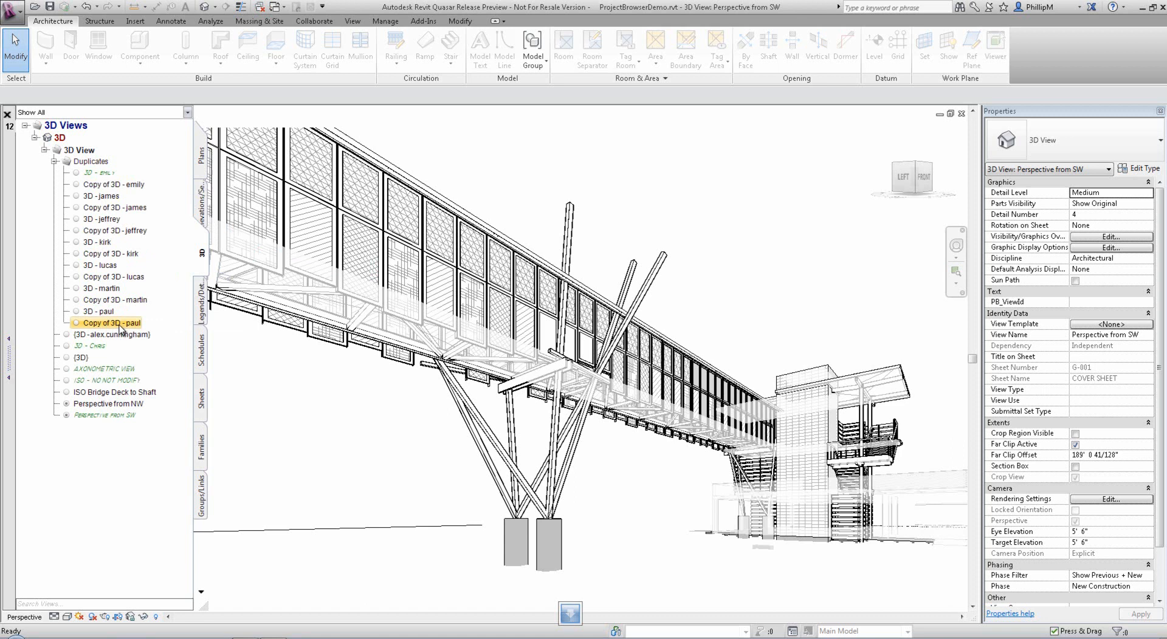
double_click(110, 322)
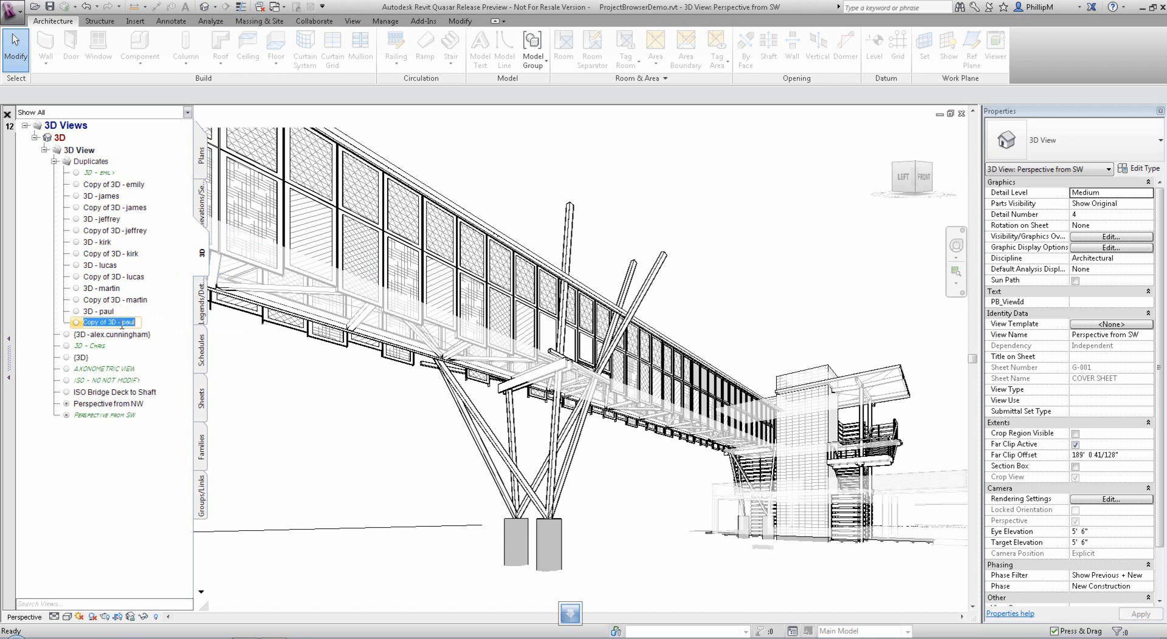
type("Test Rename")
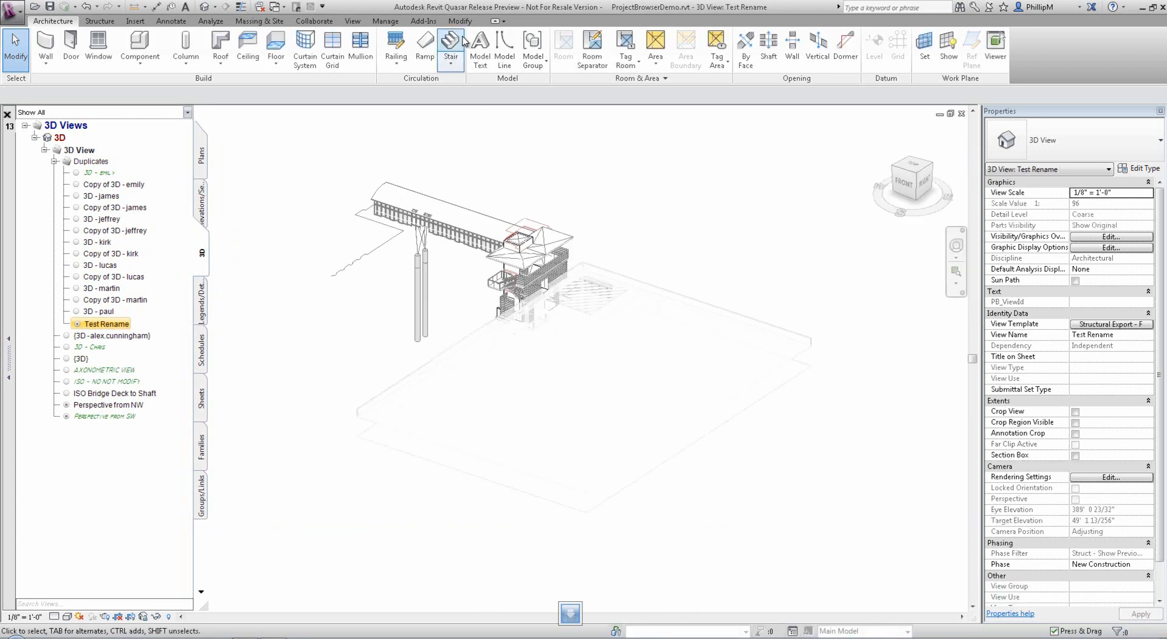
mouse_move(722, 157)
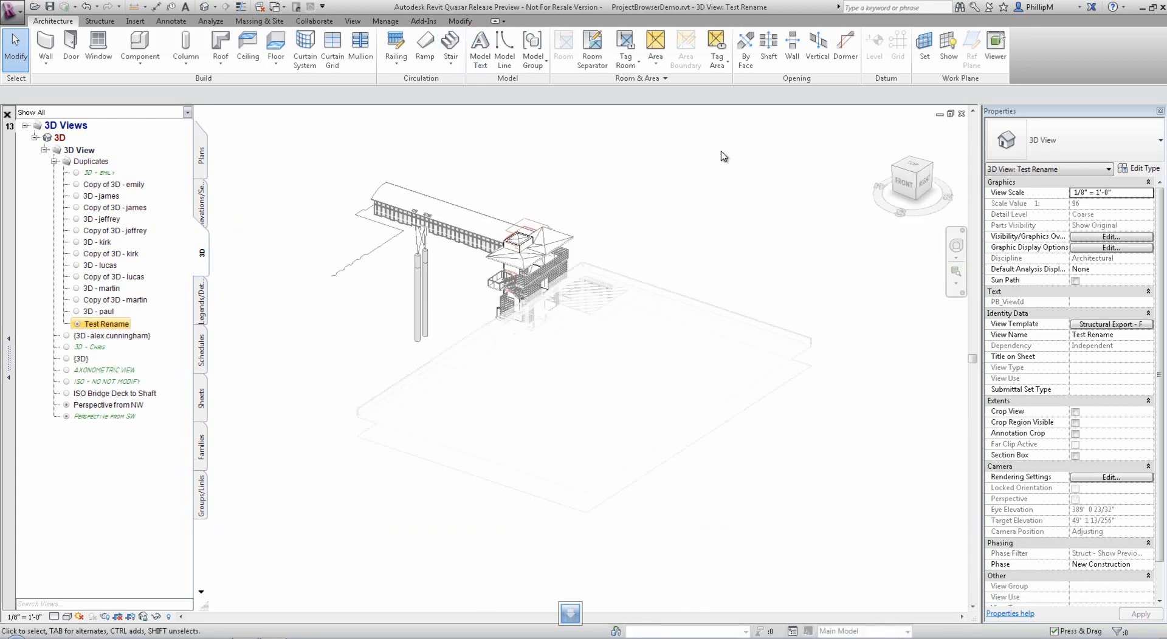
Limit the list to open views, switch to elevations, and open the duplicated paul 3D view.
left_click(187, 112)
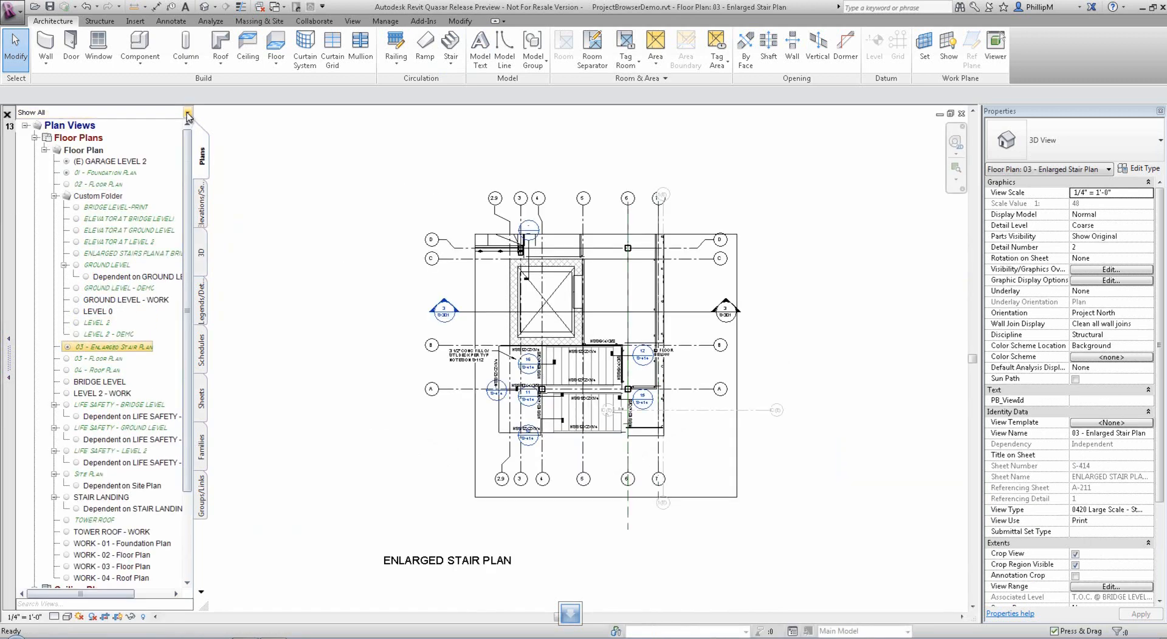
left_click(188, 111)
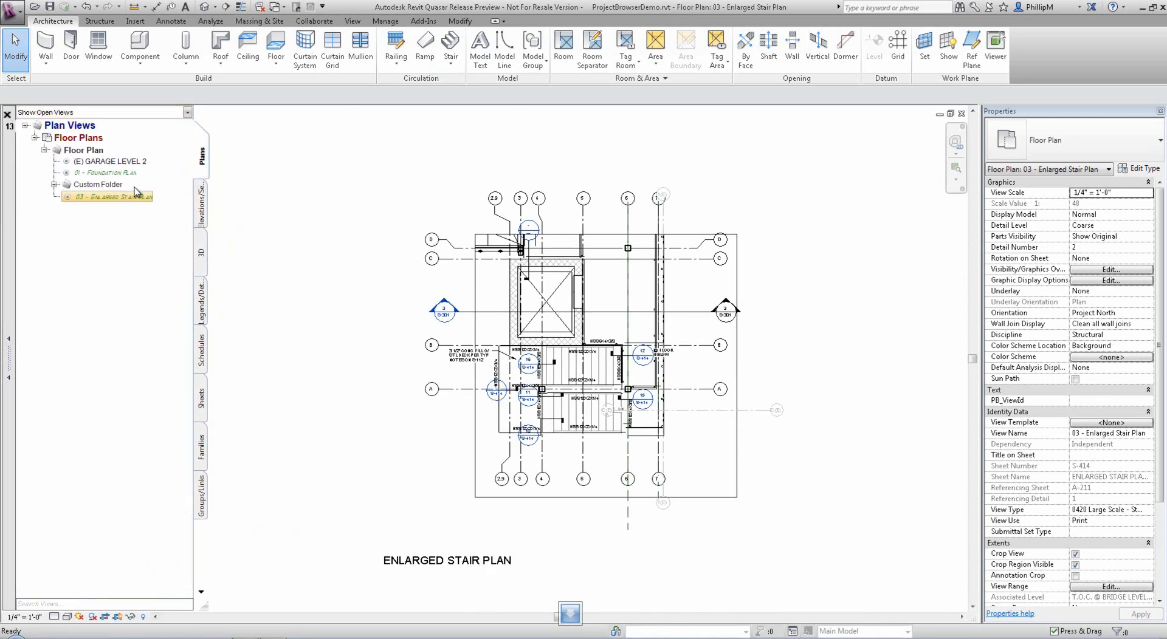
left_click(200, 201)
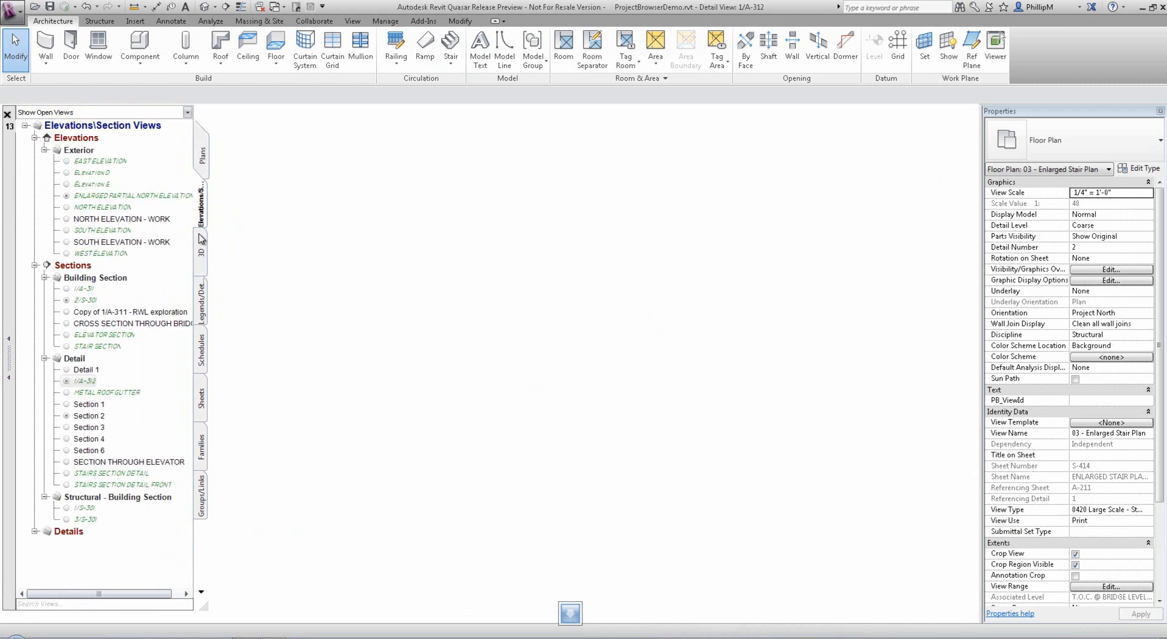
double_click(111, 174)
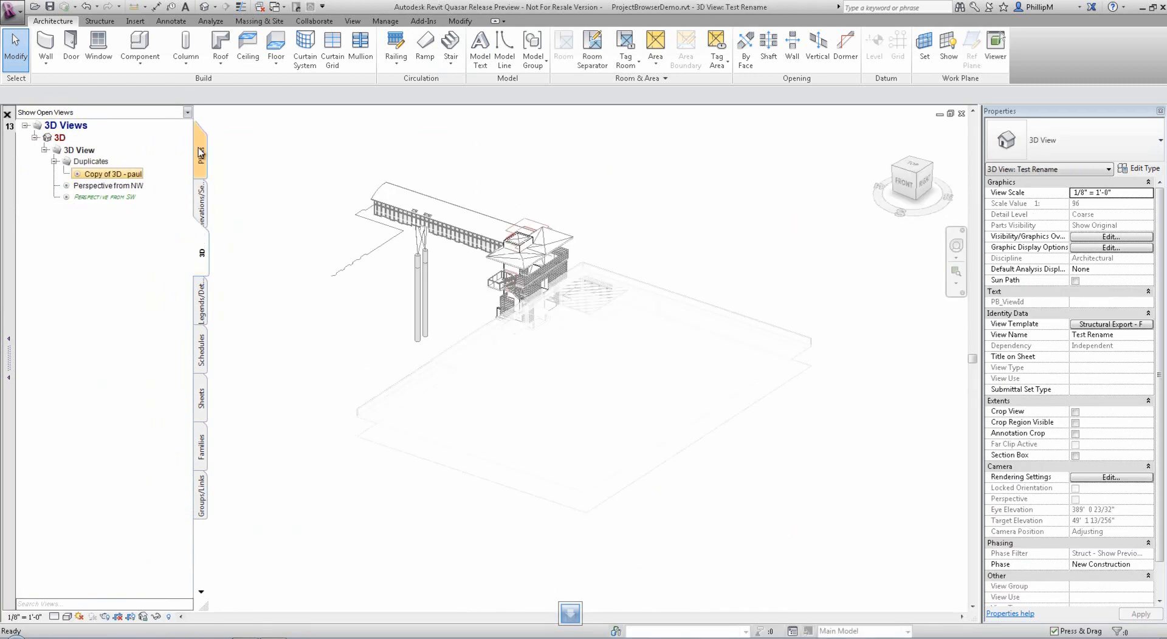
Filter views to the Structural discipline and to views placed on sheets, then show all views again.
left_click(187, 112)
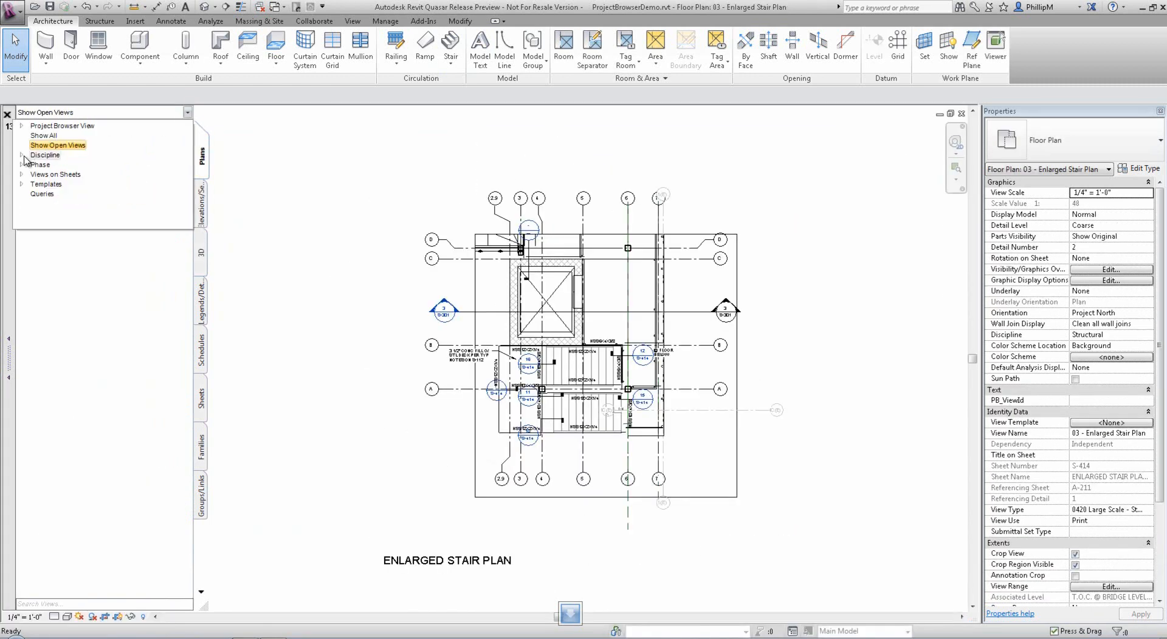
left_click(59, 144)
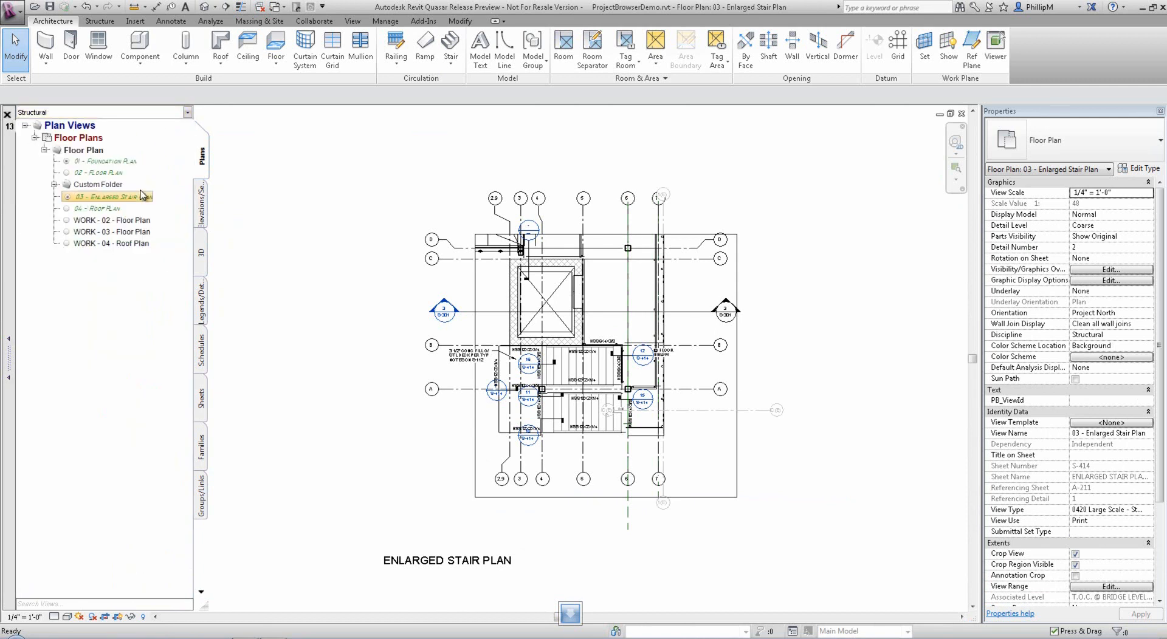
right_click(109, 195)
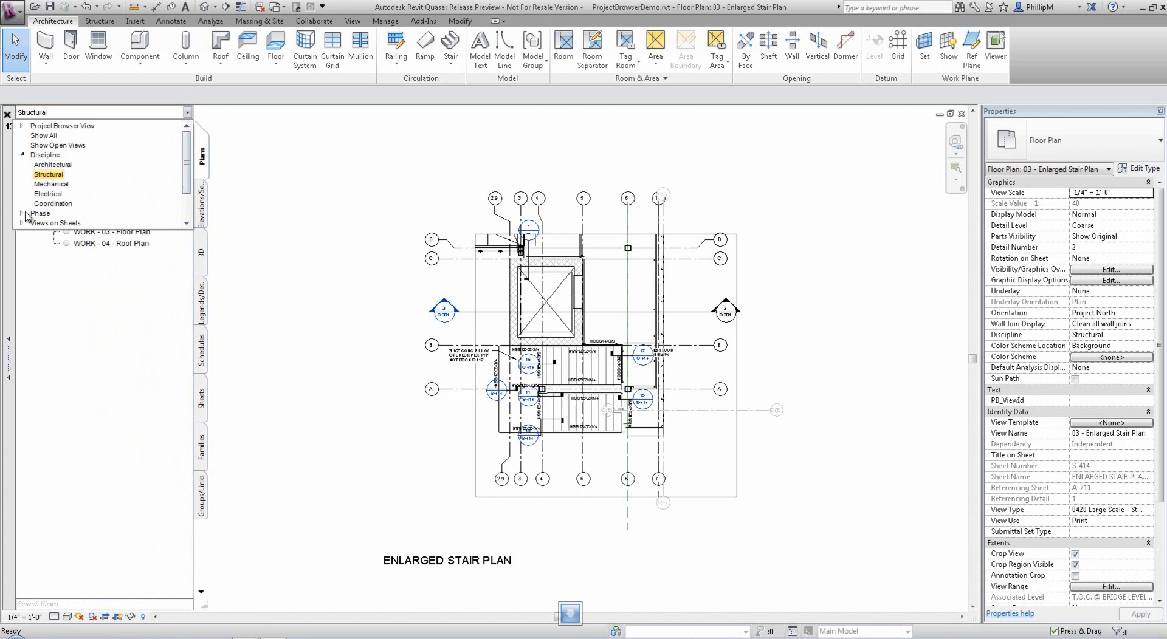
scroll("down", 3)
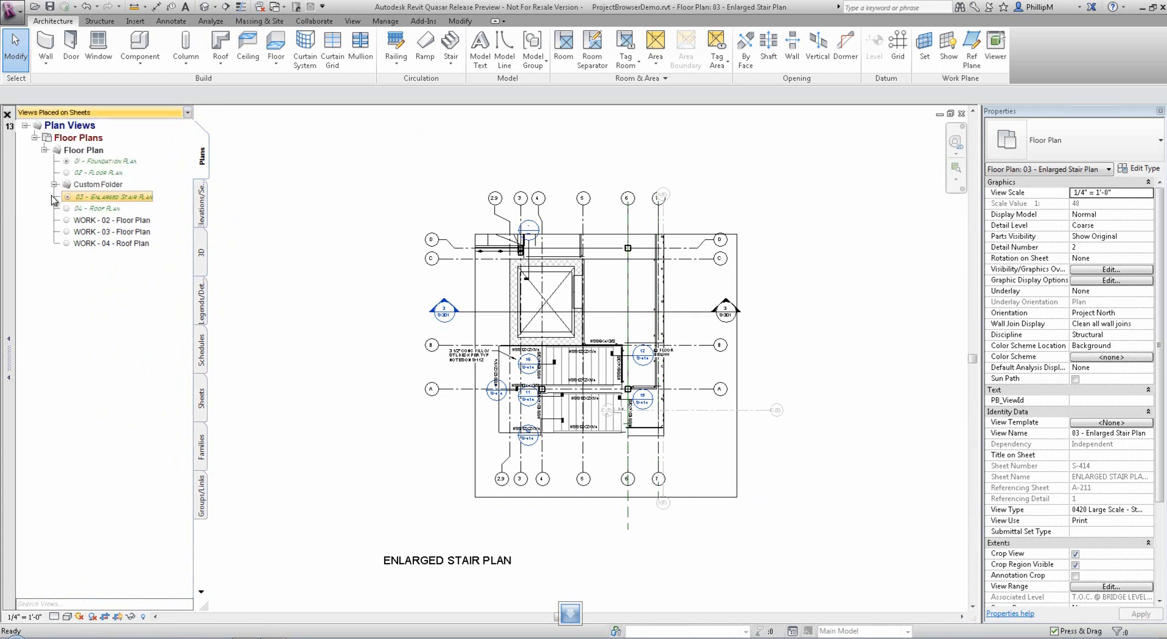
left_click(54, 183)
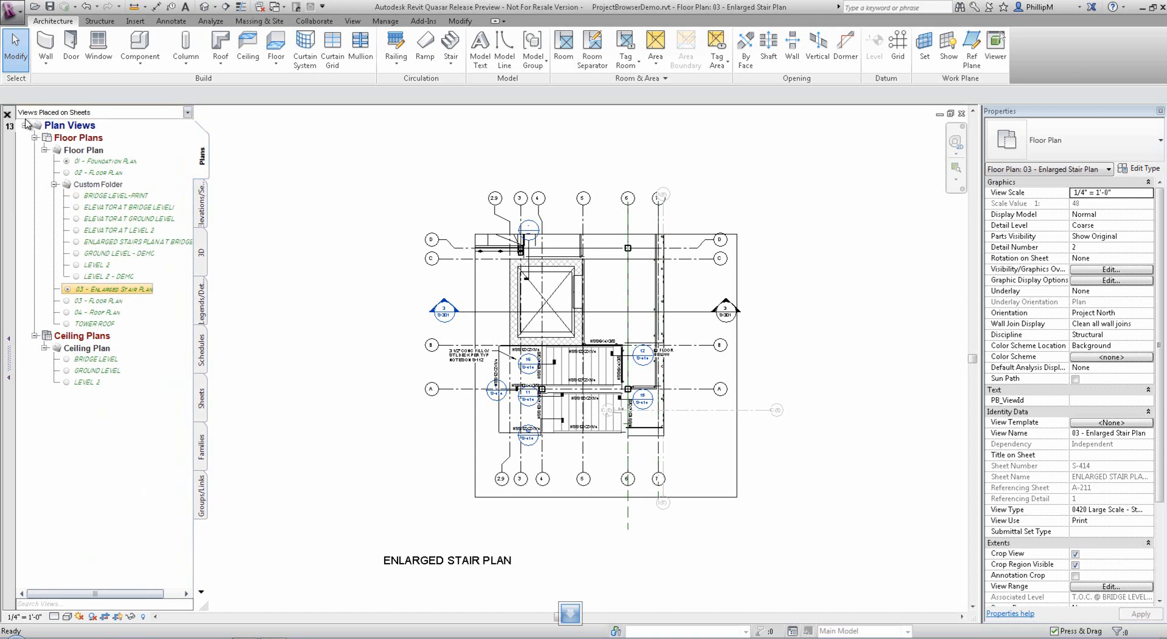
left_click(187, 112)
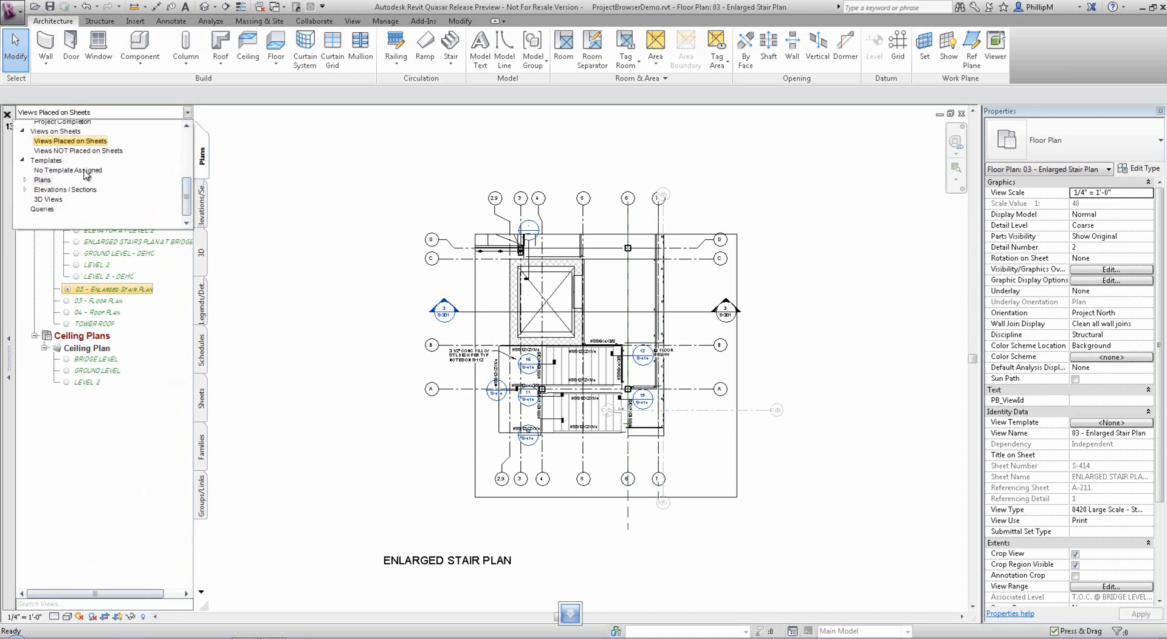
left_click(68, 170)
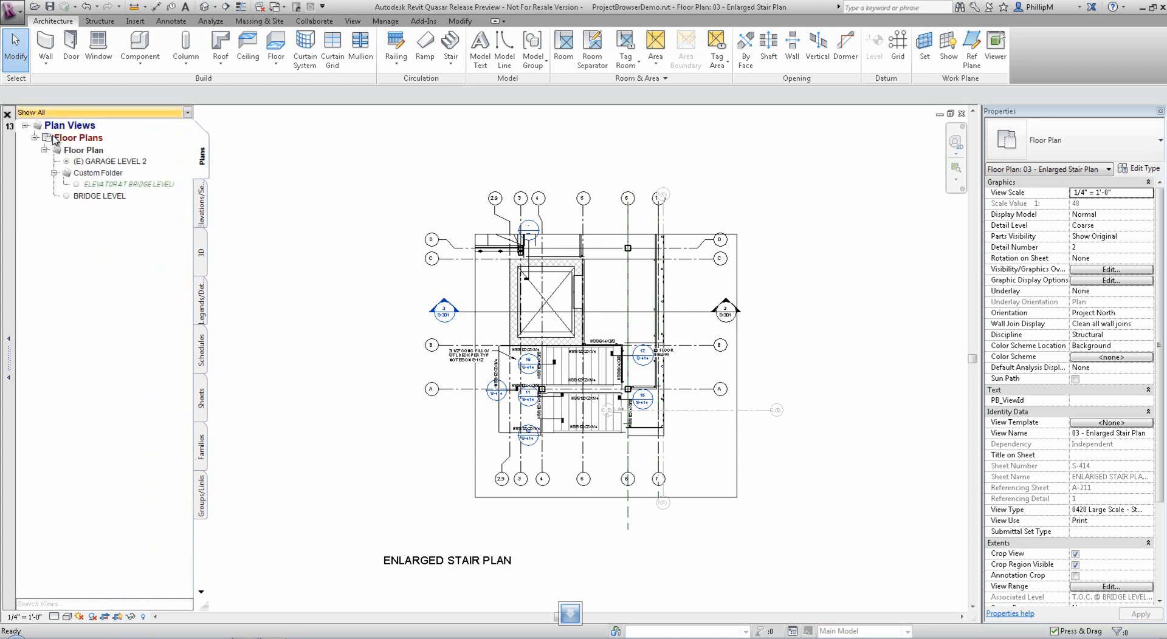
Browse the Families tab and the Bath and Cabinets library groups, then return to the 3D views list.
double_click(113, 323)
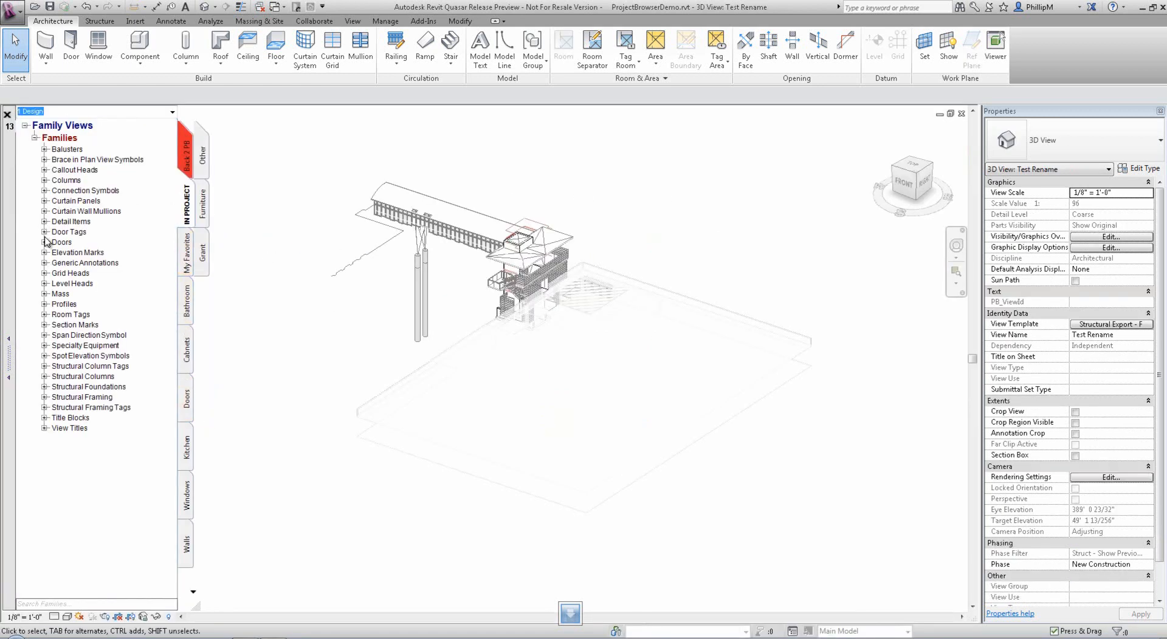
left_click(44, 242)
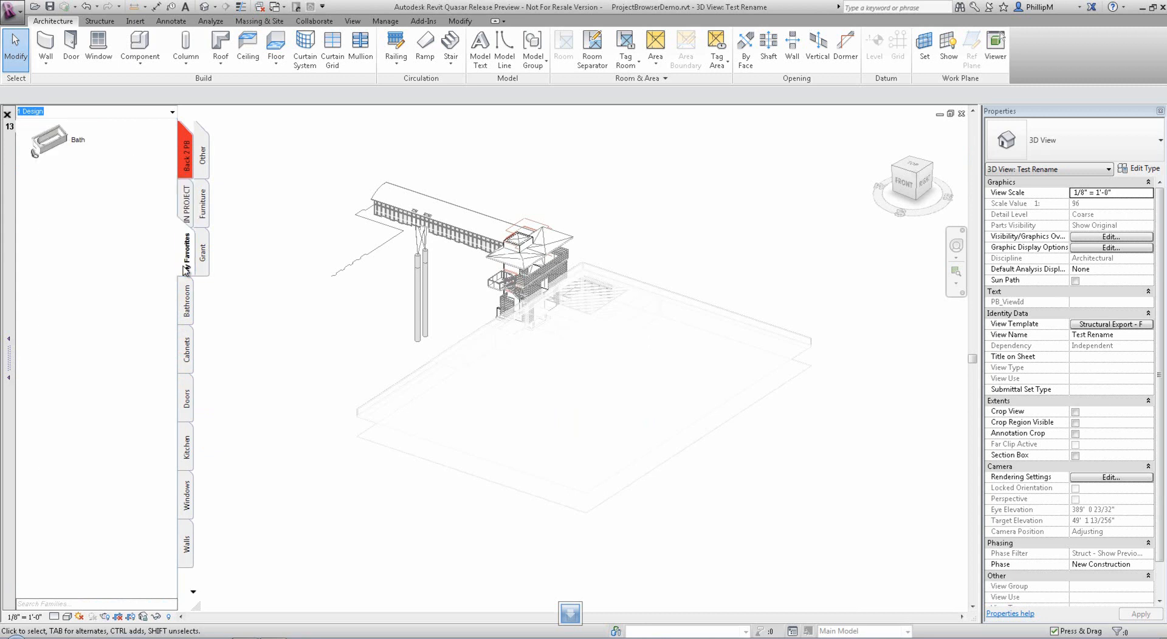
left_click(186, 348)
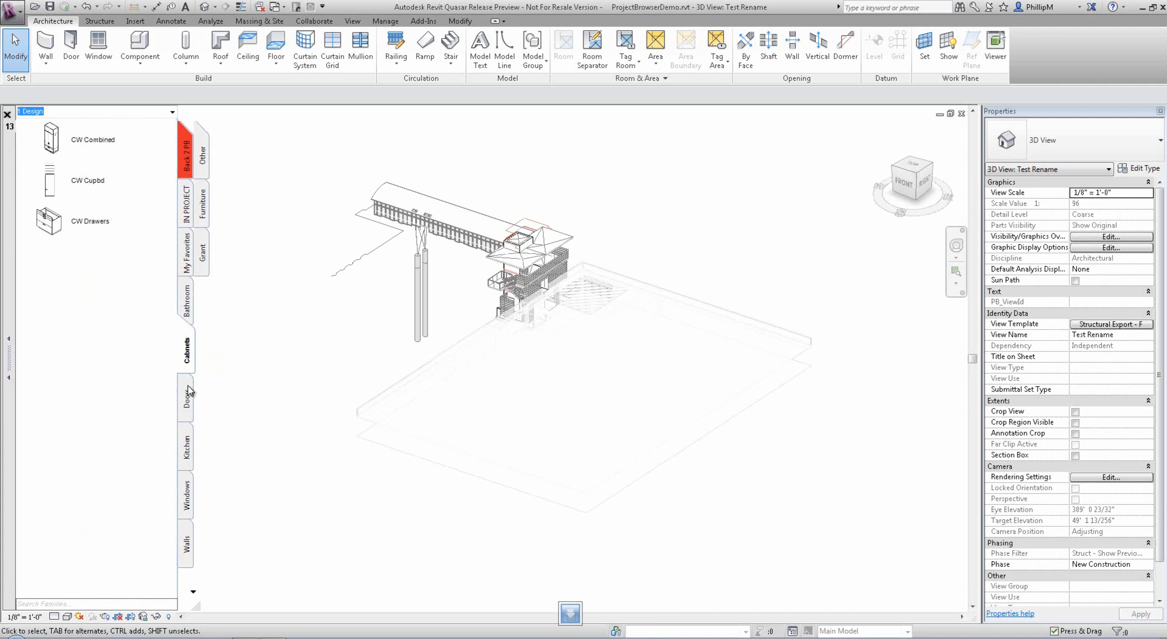
left_click(187, 399)
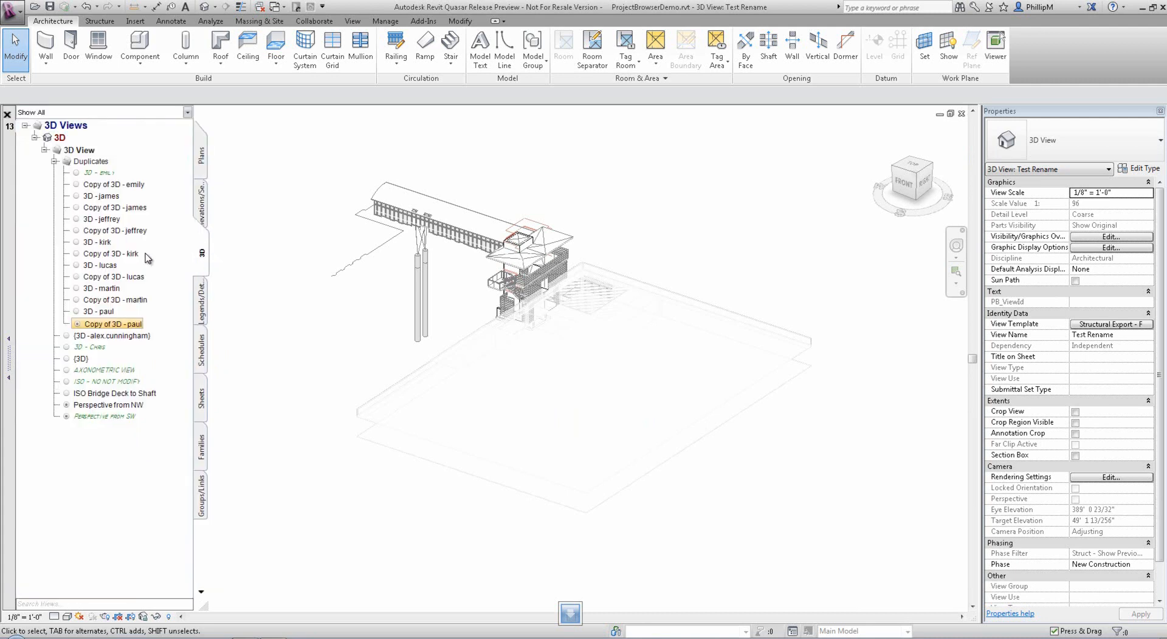
Open the Perspective from NW view and scroll through the search results.
double_click(108, 405)
type("sr")
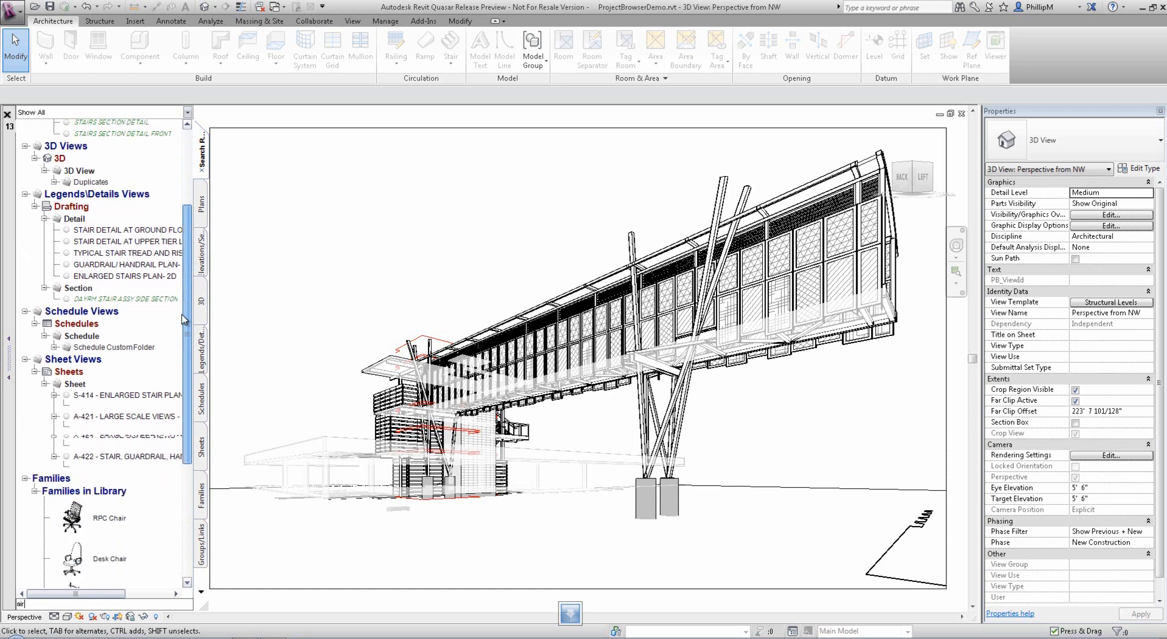
scroll("down", 3)
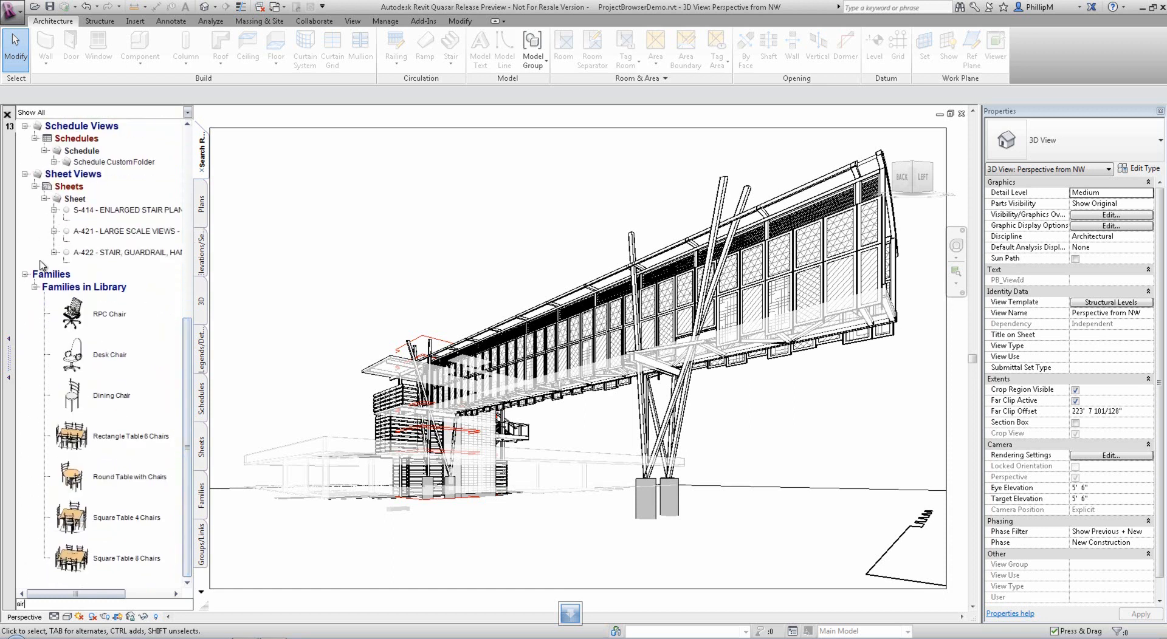
scroll("up", 3)
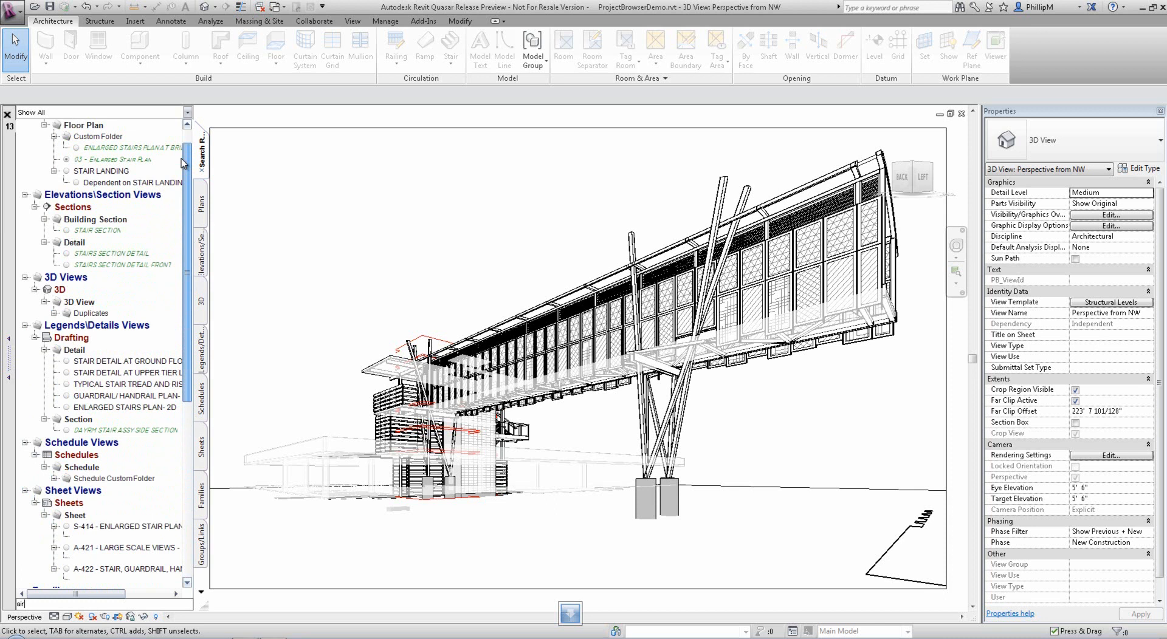
scroll("up", 3)
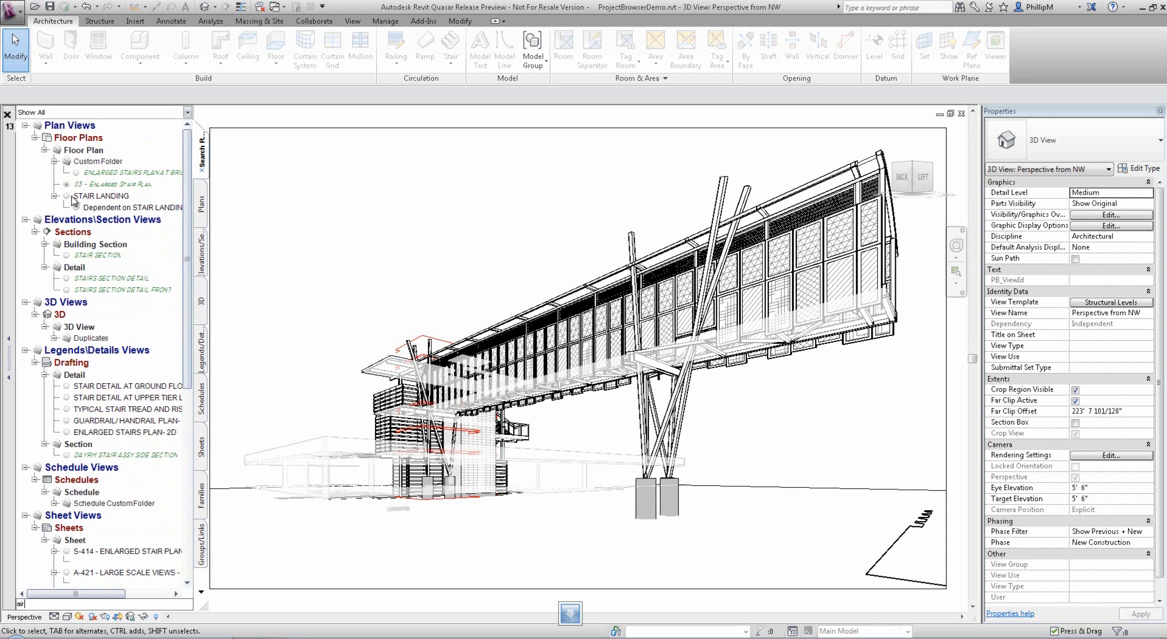
Open the STAIR LANDING floor plan from the results and scroll to the library families.
double_click(102, 196)
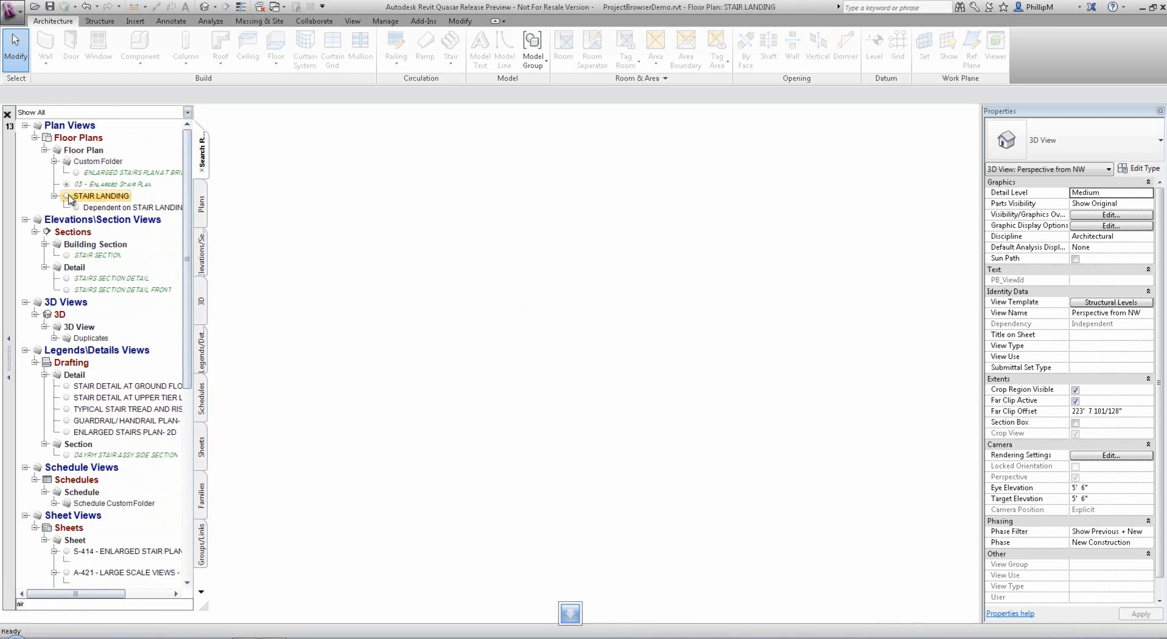
double_click(101, 196)
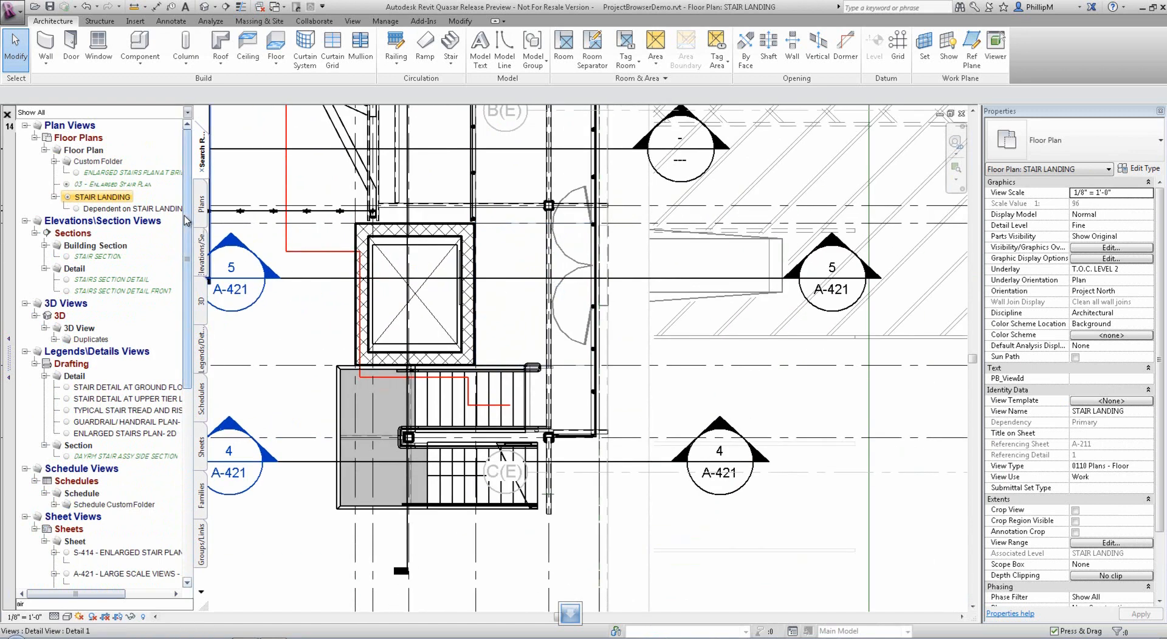
scroll("down", 3)
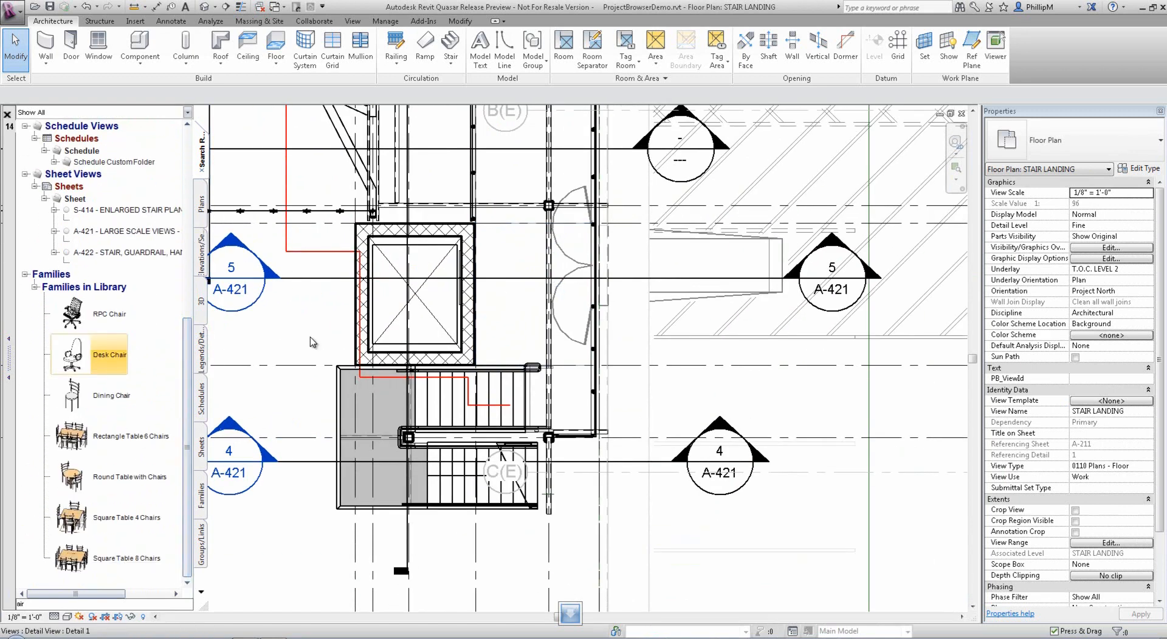
mouse_move(500, 343)
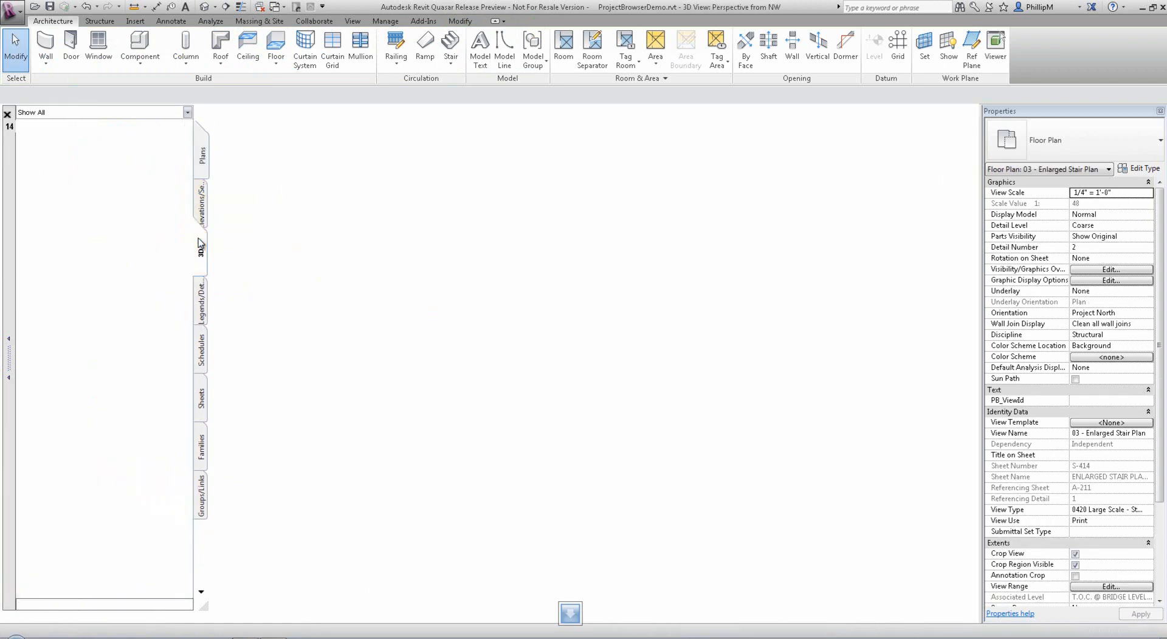
Build a query named Alex with User equals Alex, its own tab, shared with all users.
right_click(98, 405)
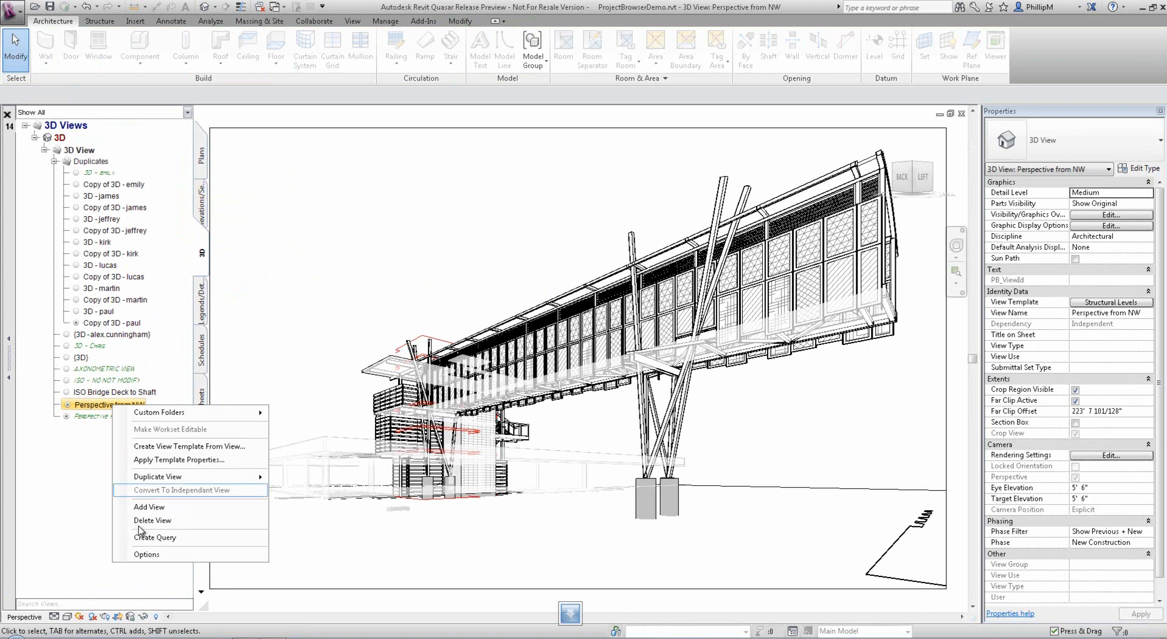
left_click(154, 537)
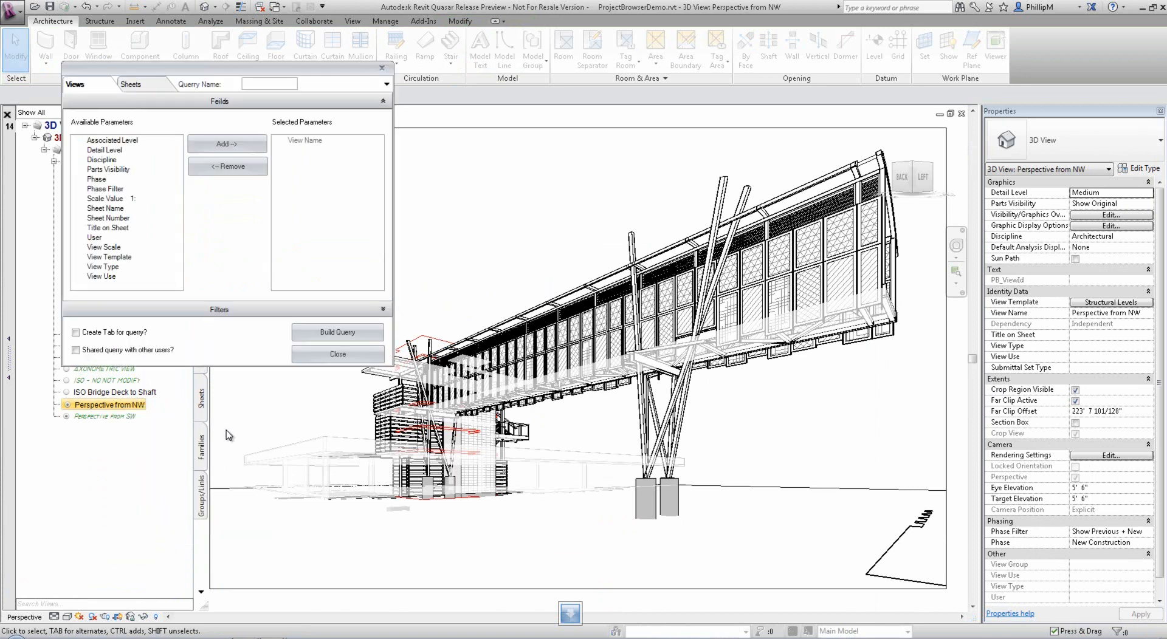
type("Alex")
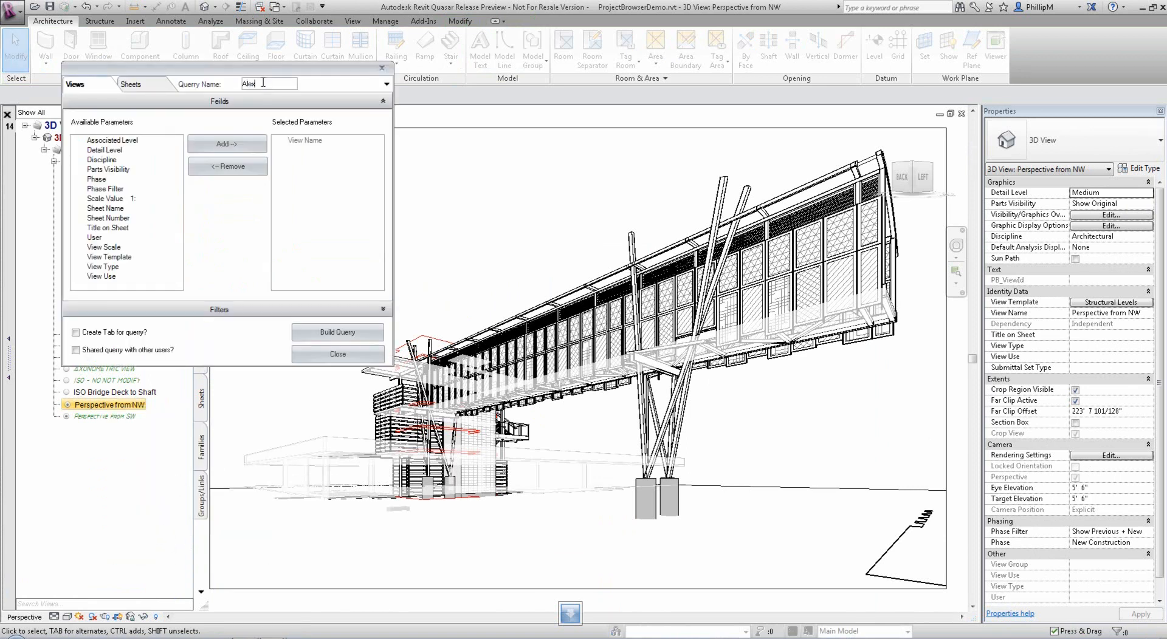
left_click(94, 237)
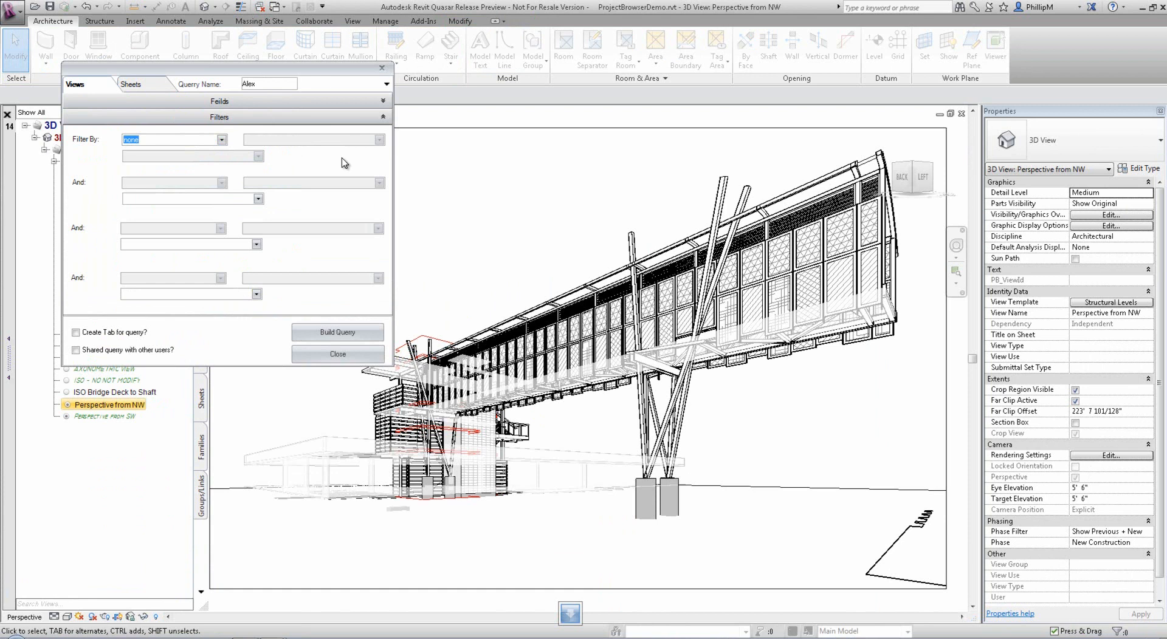
left_click(379, 140)
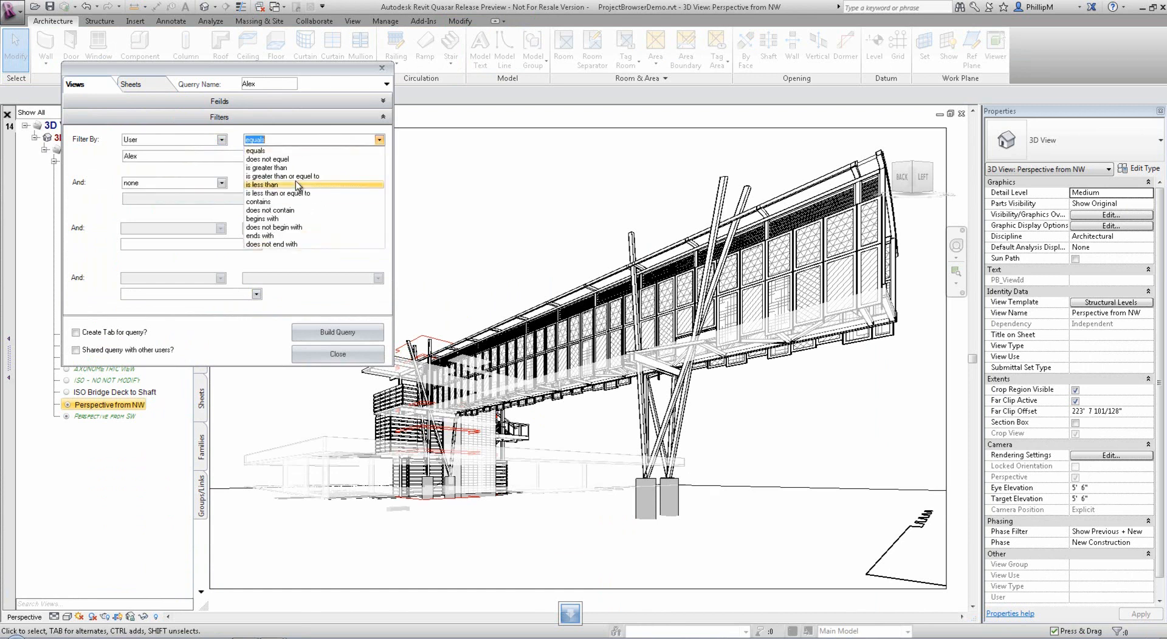
left_click(257, 157)
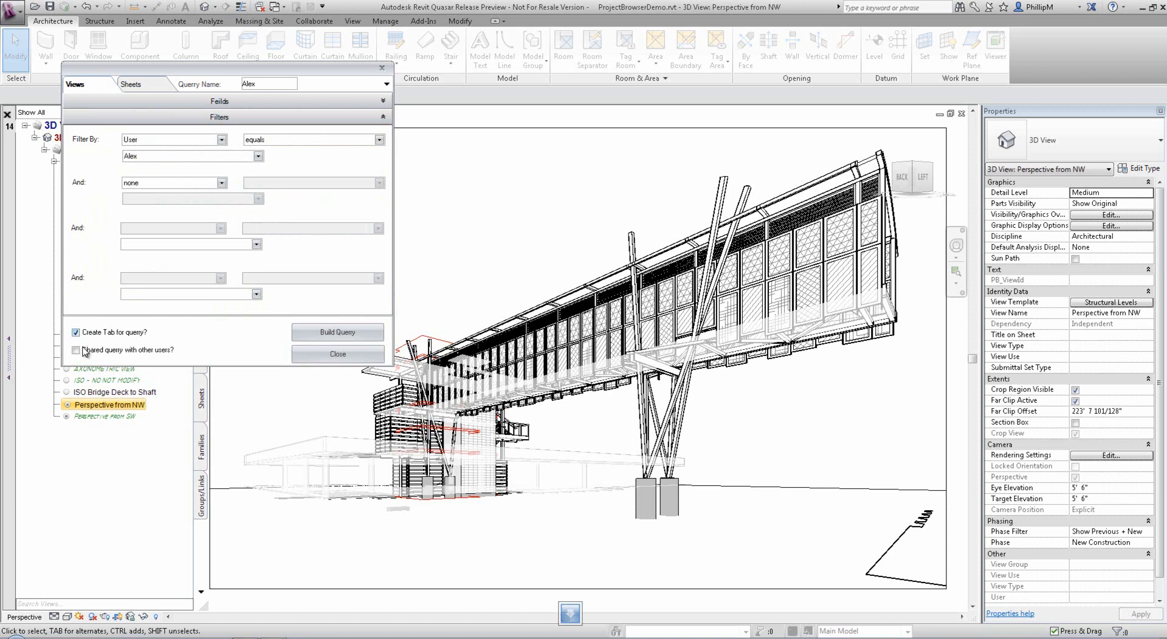
left_click(75, 350)
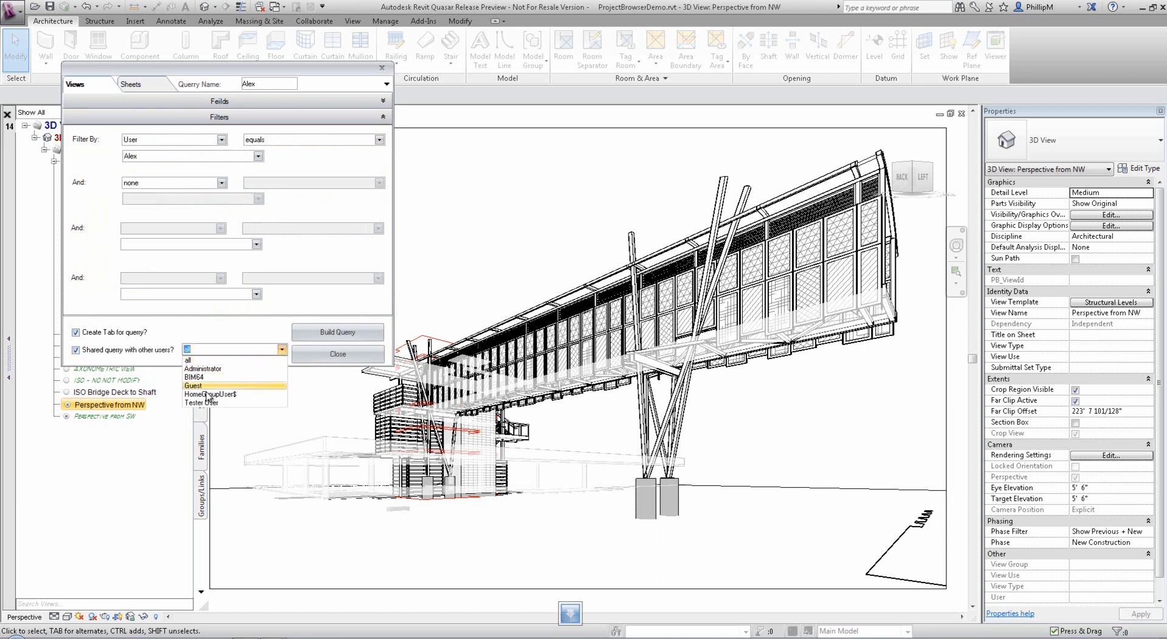
left_click(187, 360)
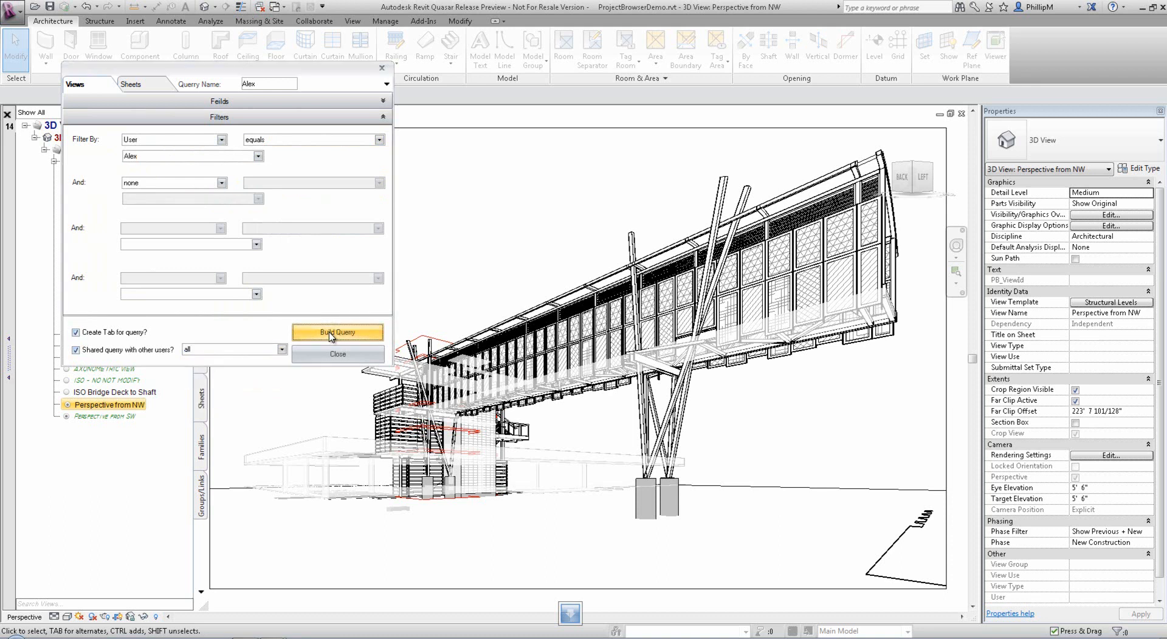
left_click(336, 331)
type("Phillip")
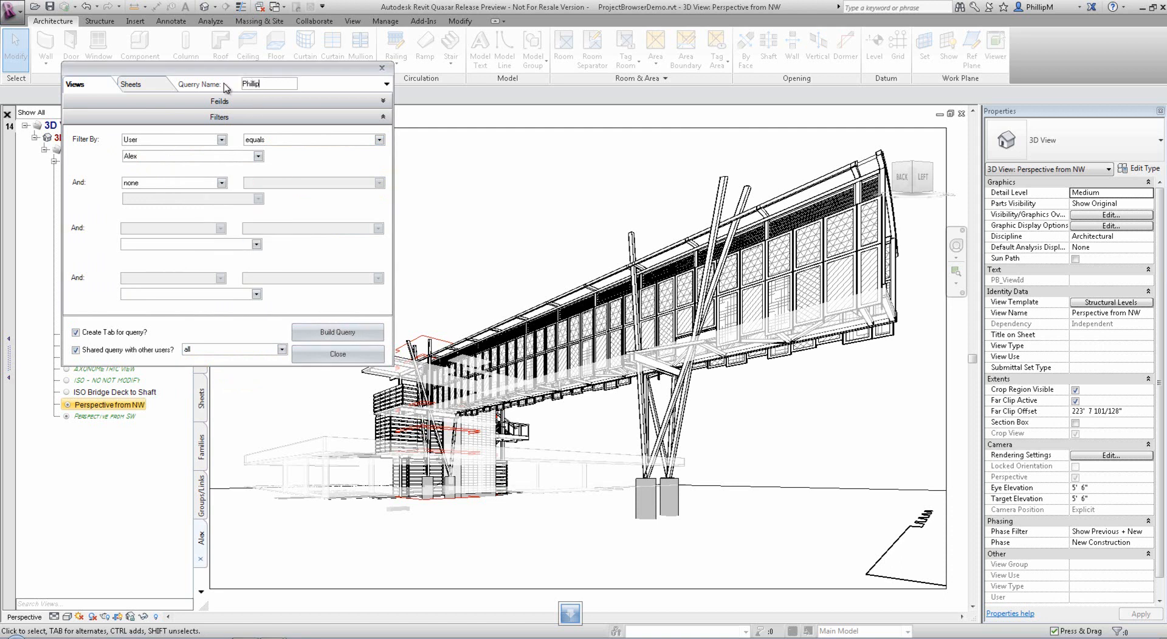
Build a second query with the user set to Phillip, then close the query builder.
left_click(257, 157)
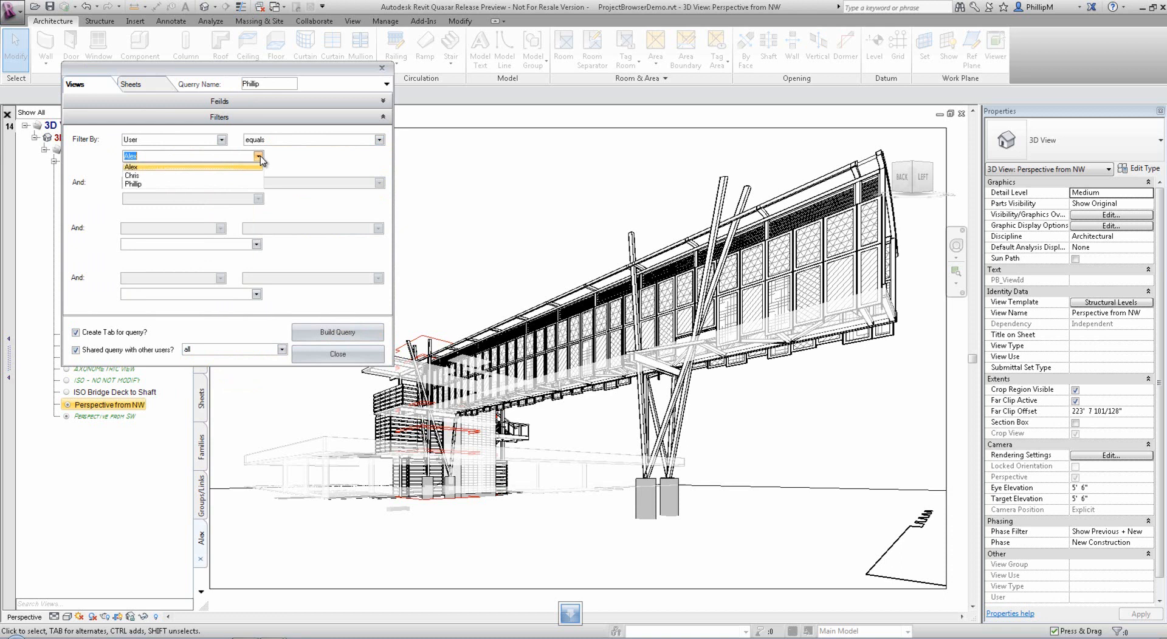
left_click(133, 183)
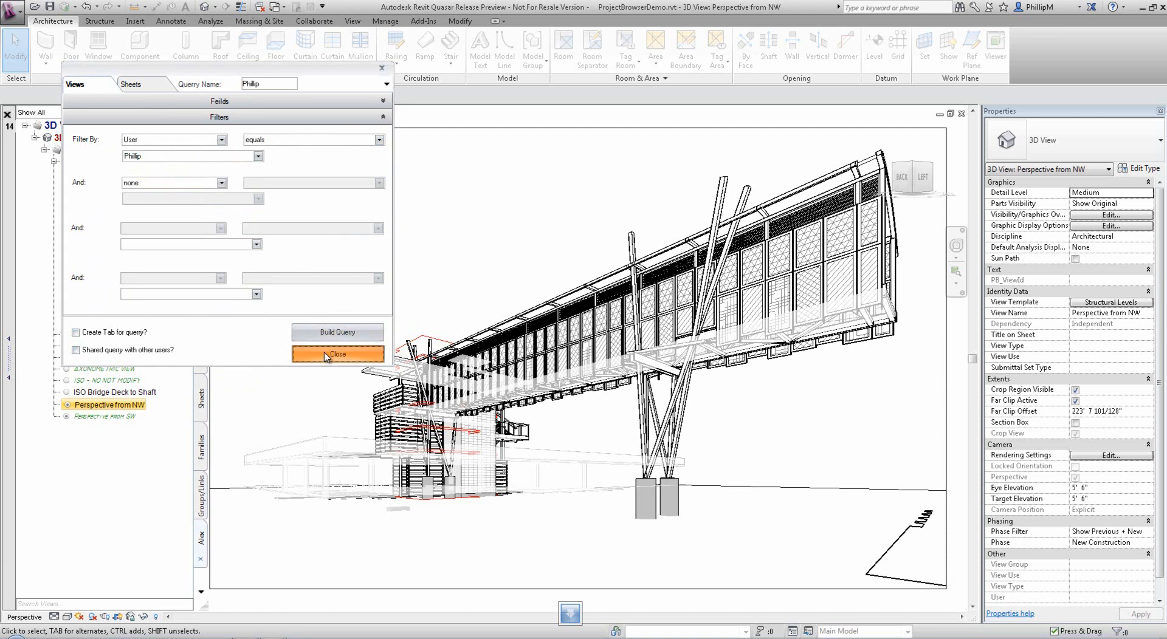
left_click(337, 354)
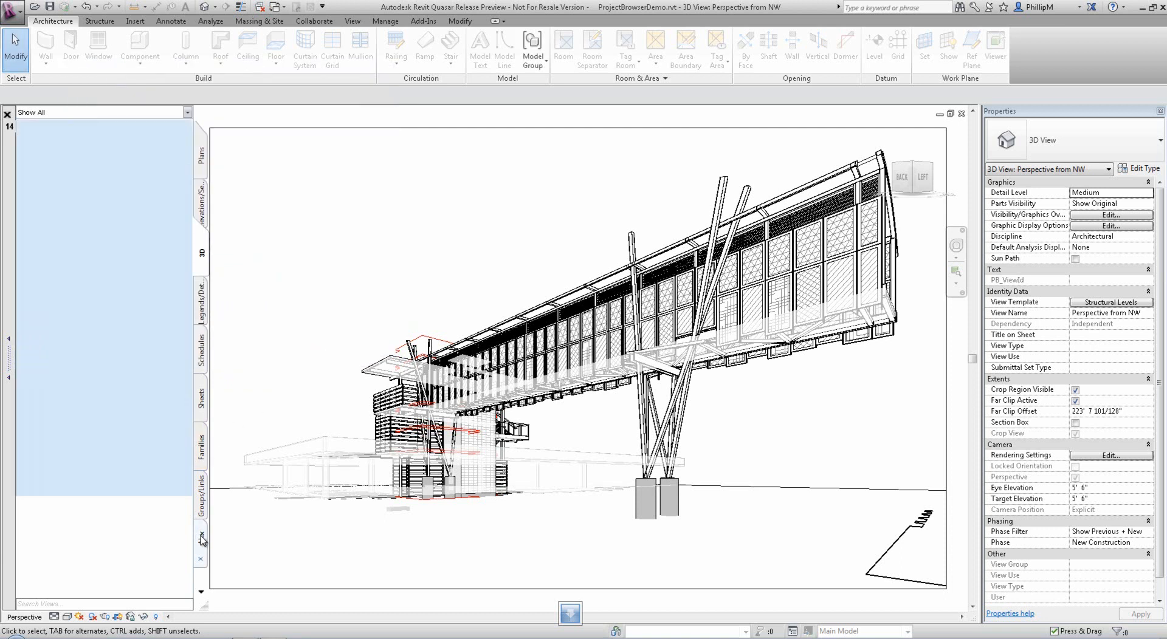
Open the GROUND LEVEL ceiling plan from the Alex list and limit the browser to the Alex query.
left_click(25, 125)
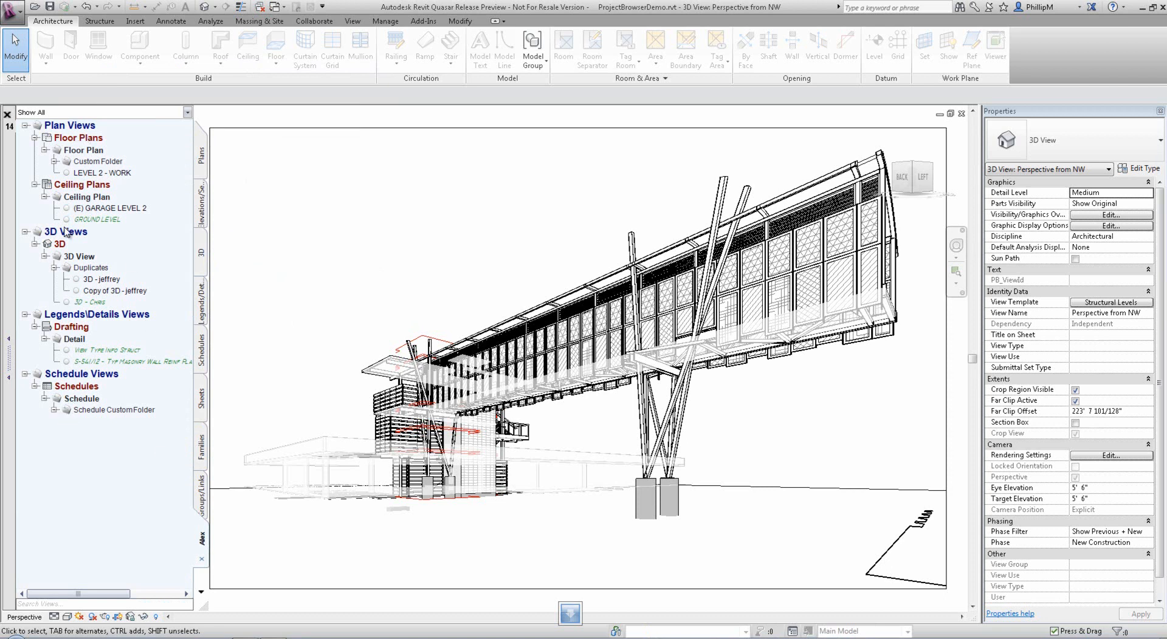
double_click(130, 362)
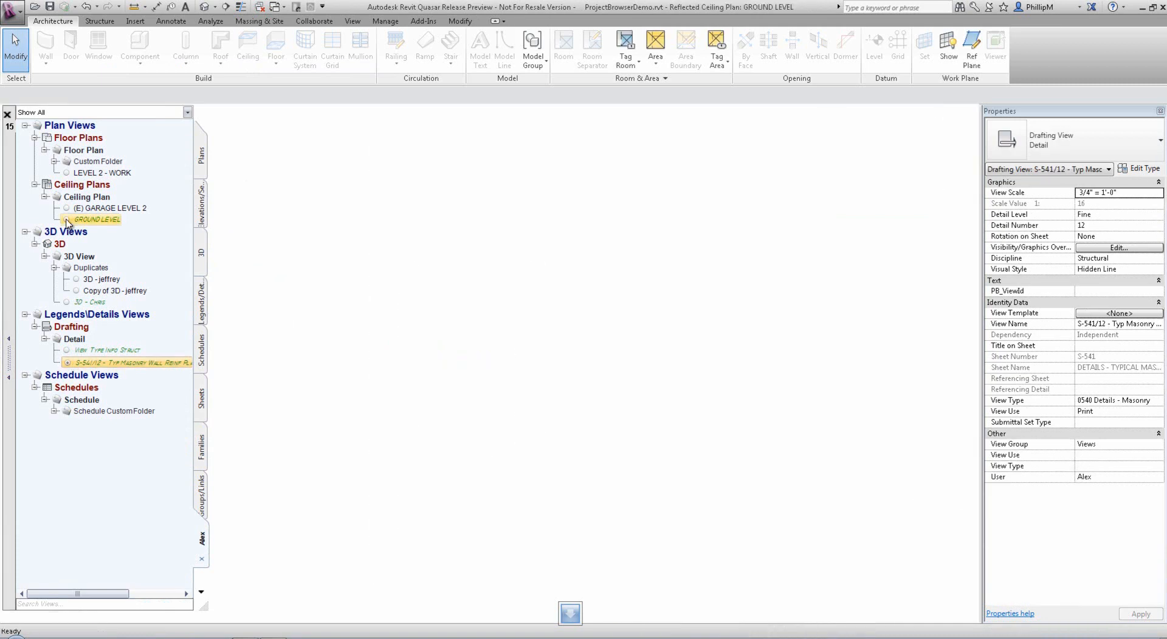
double_click(99, 220)
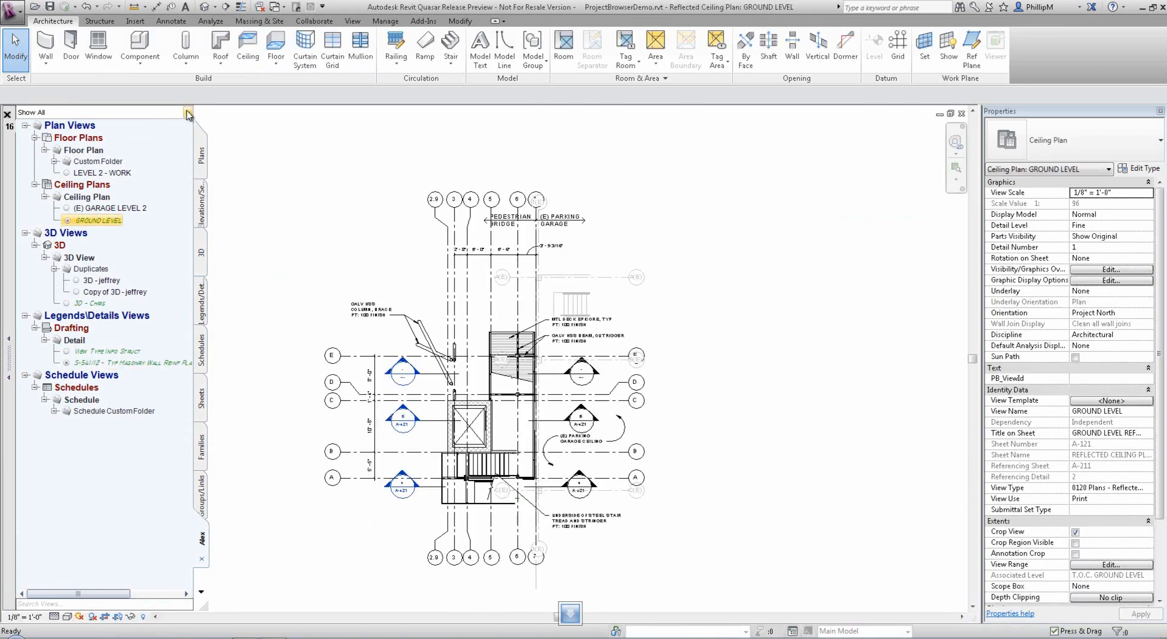
left_click(187, 112)
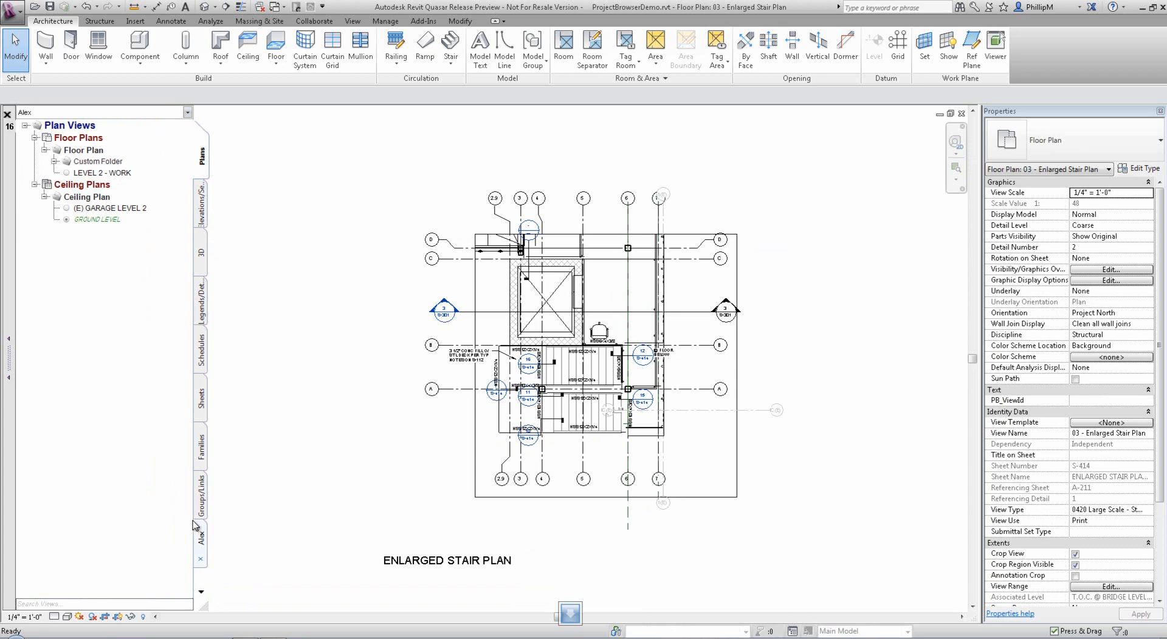
Edit the Alex query schedule and add the Discipline field to it.
right_click(199, 539)
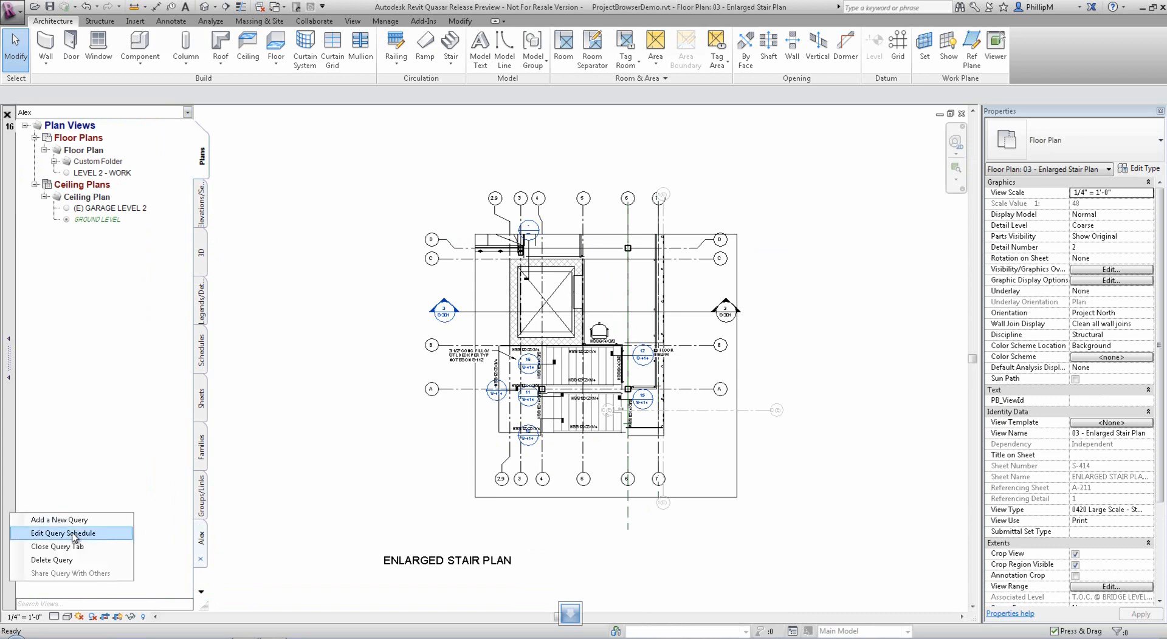
left_click(67, 533)
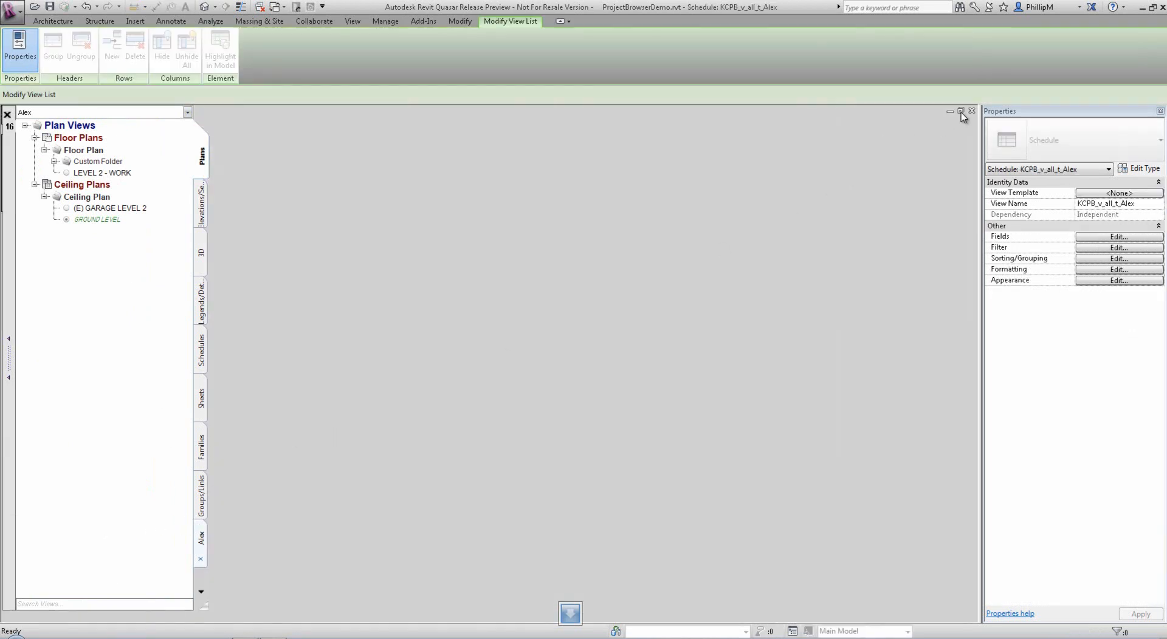
left_click(960, 110)
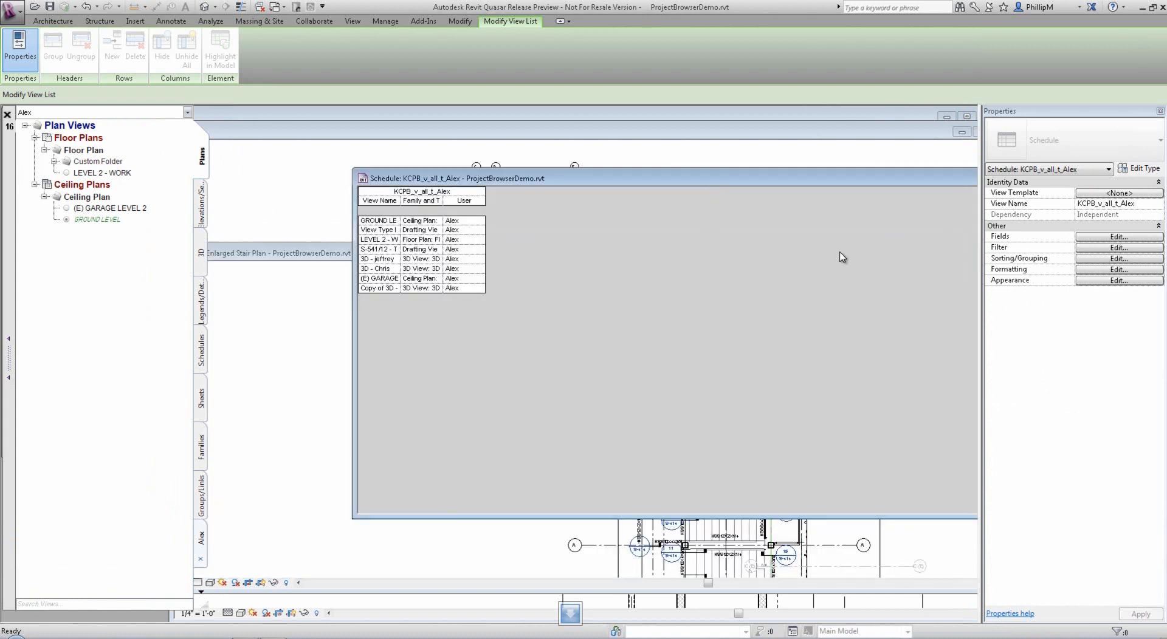
left_click(1118, 236)
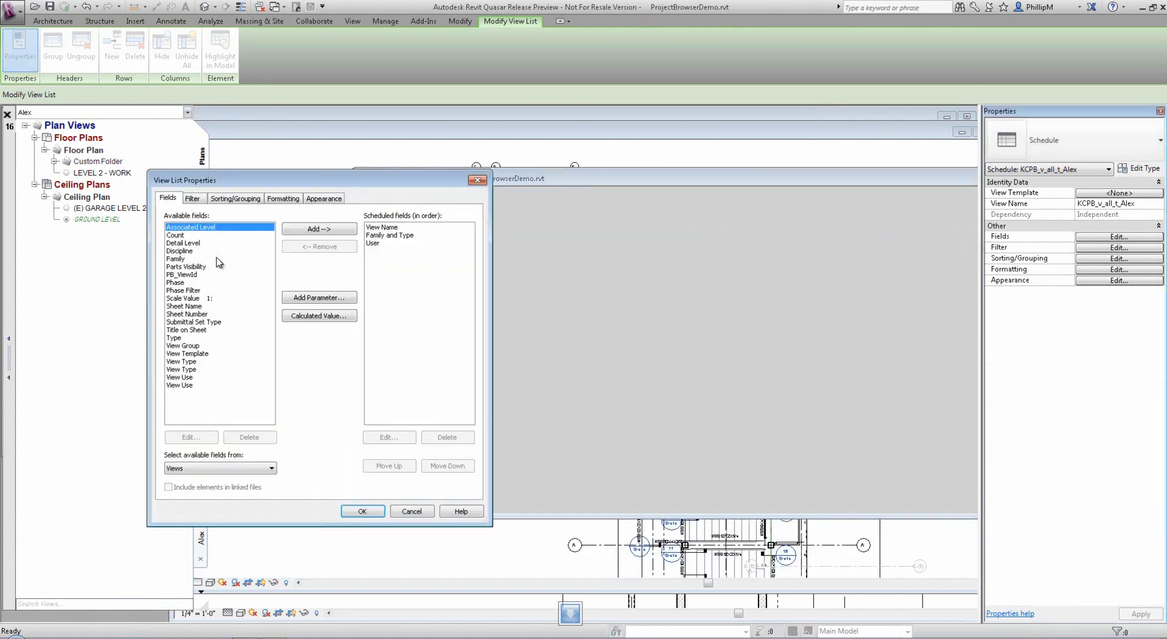
left_click(318, 229)
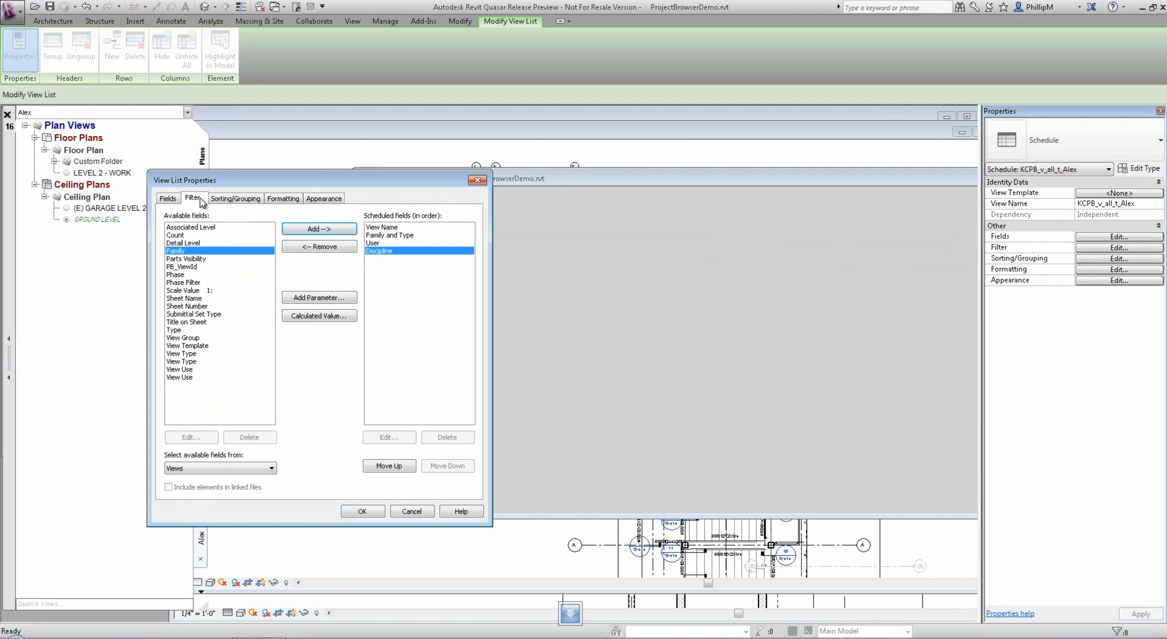
Add a filter condition And Discipline equals Structural and confirm the query.
left_click(192, 198)
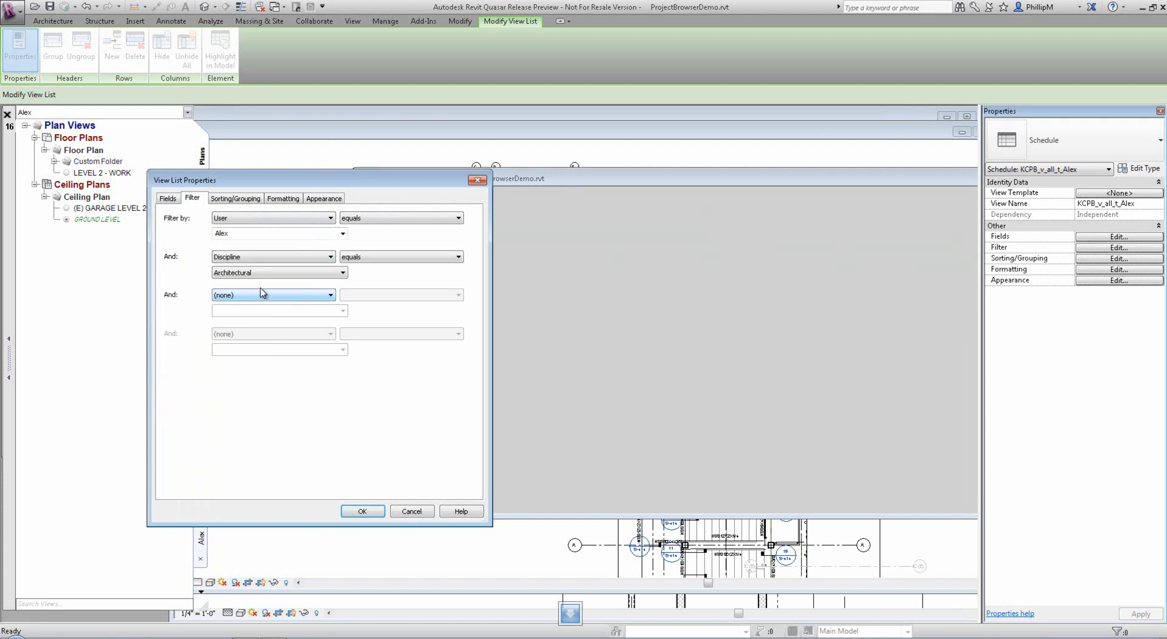
left_click(278, 272)
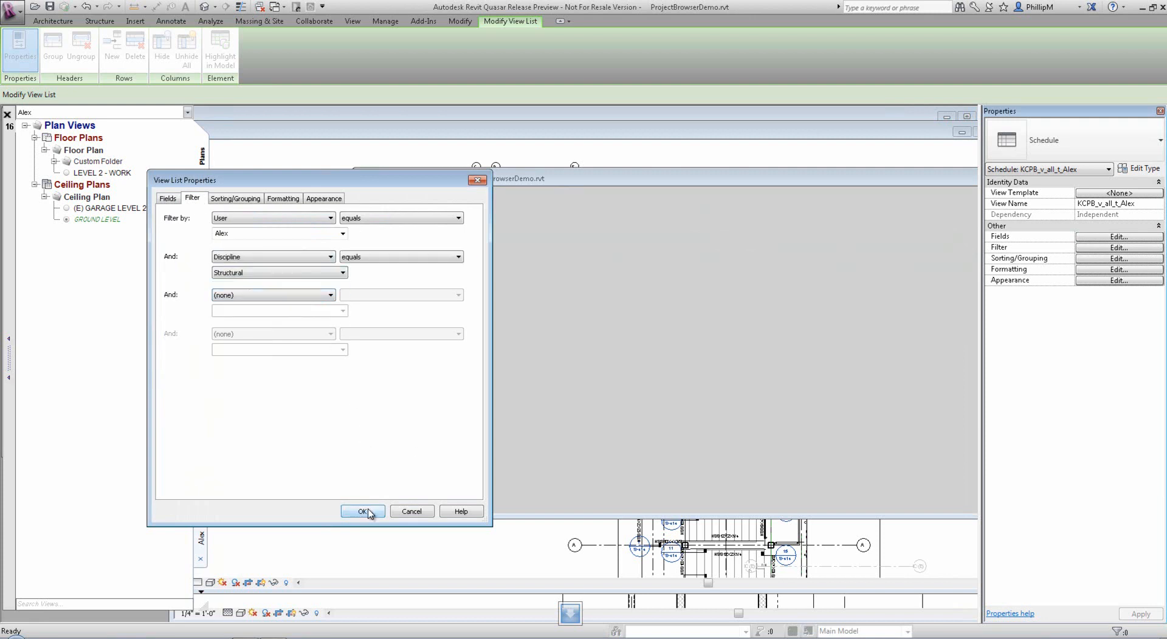
left_click(362, 512)
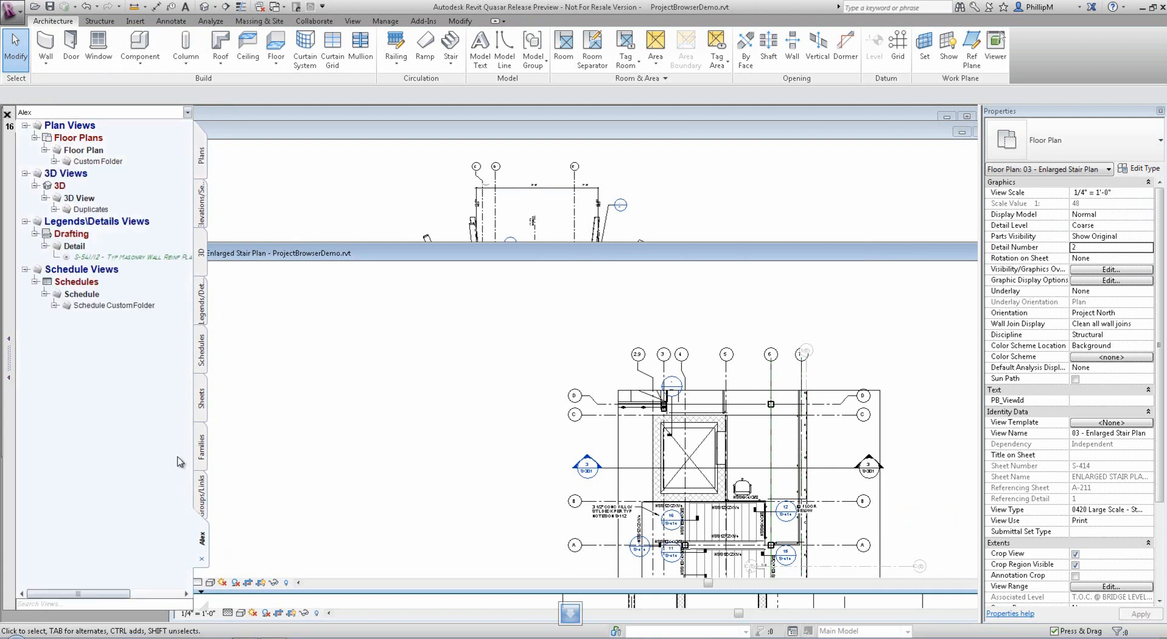
mouse_move(145, 257)
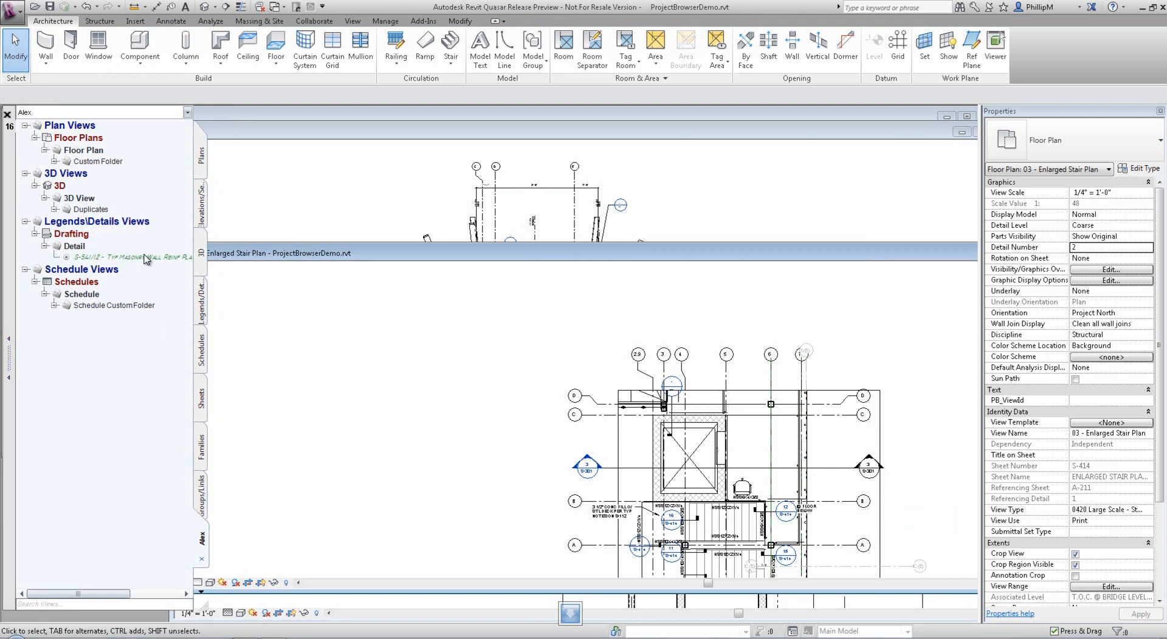
Open the Perspective from NW 3D view from the Alex query tree.
double_click(79, 198)
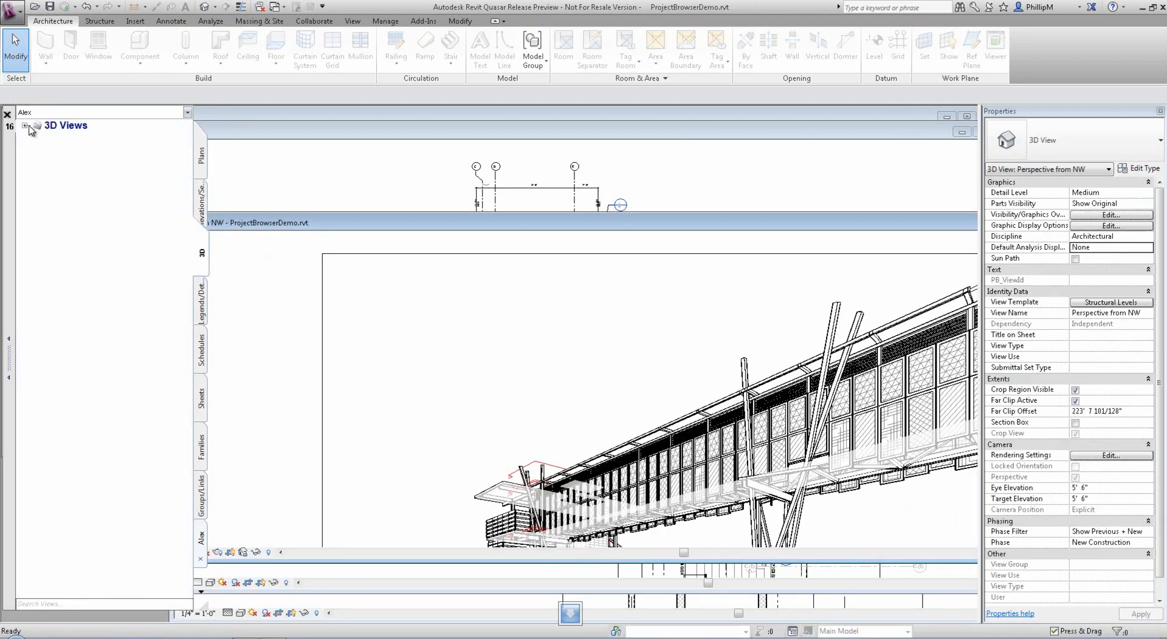